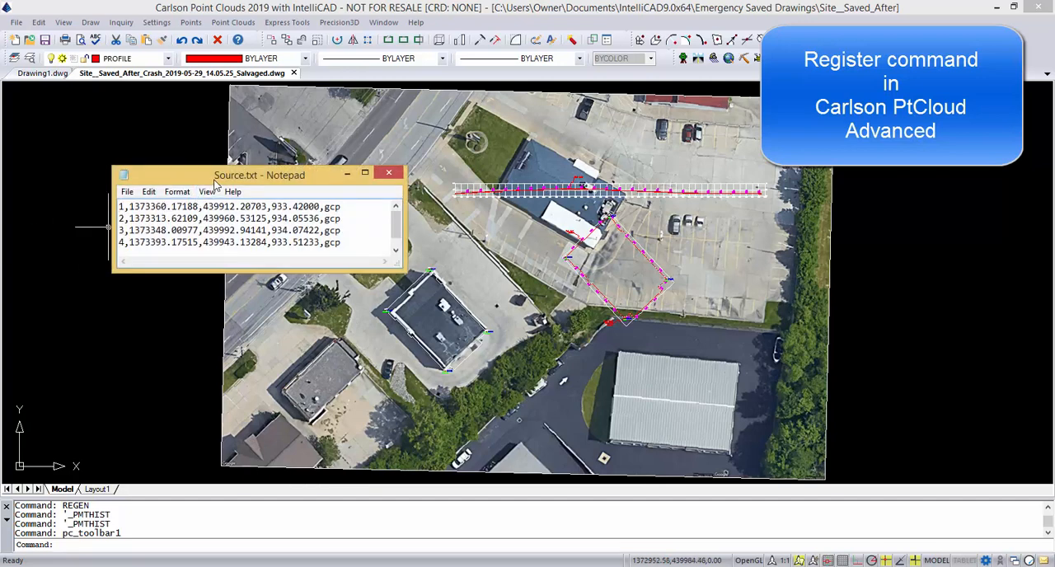
Step: Arrange the Source.txt and Destination.txt Notepad windows side by side over the site drawing
drag(259, 174, 754, 302)
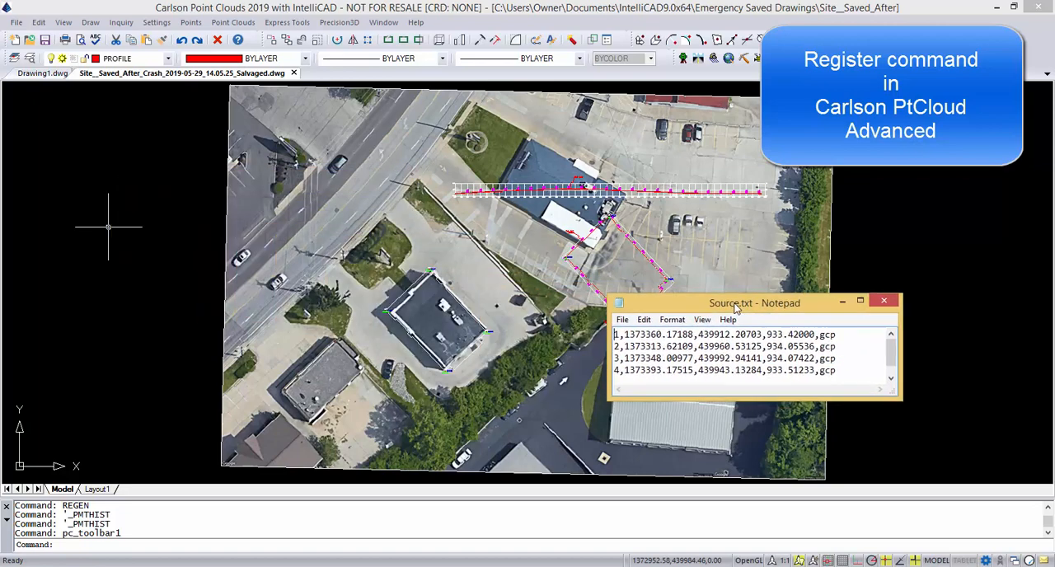
drag(732, 302, 820, 323)
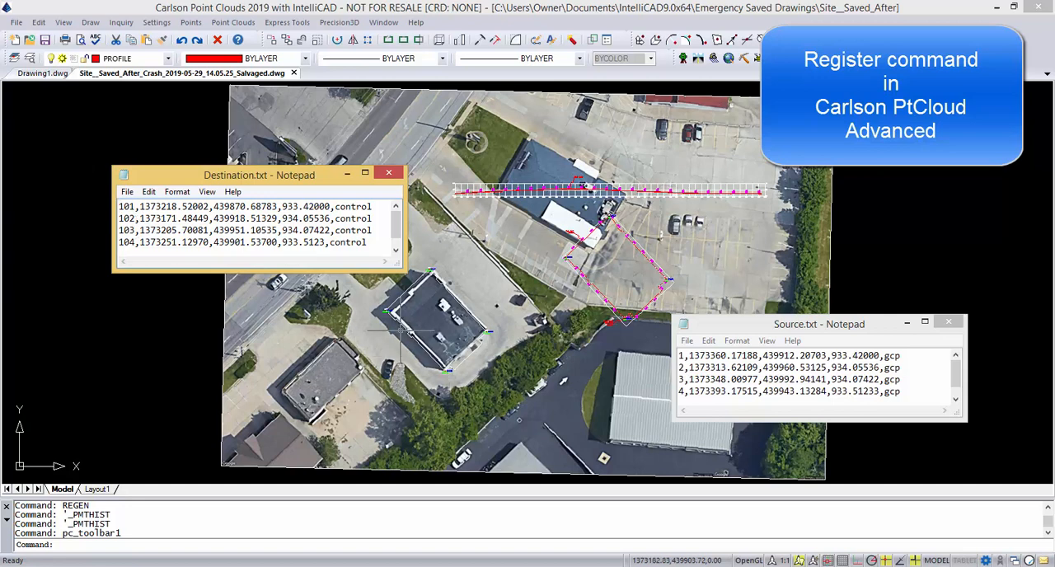
mouse_move(656, 299)
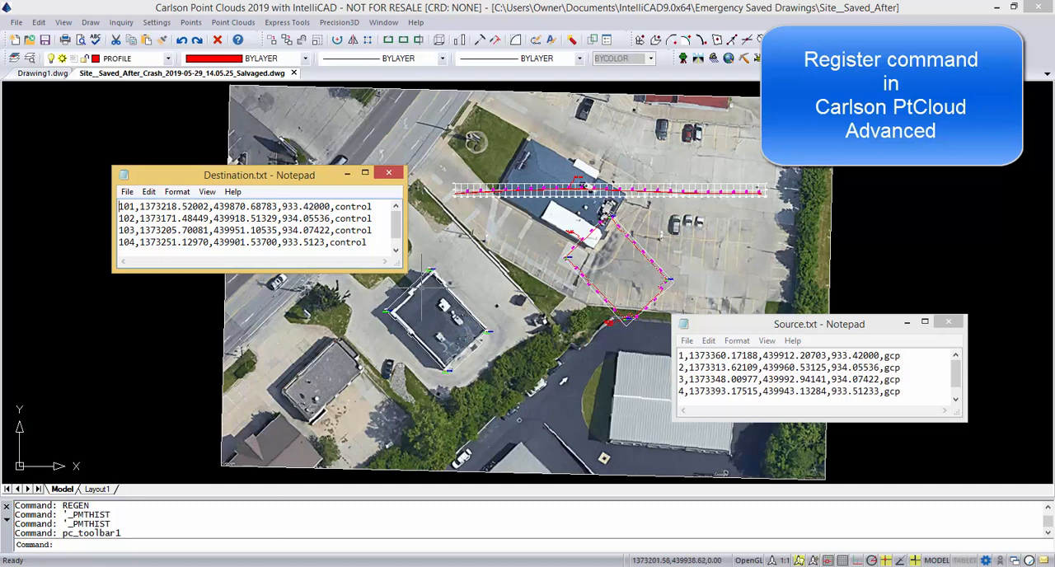
mouse_move(460, 345)
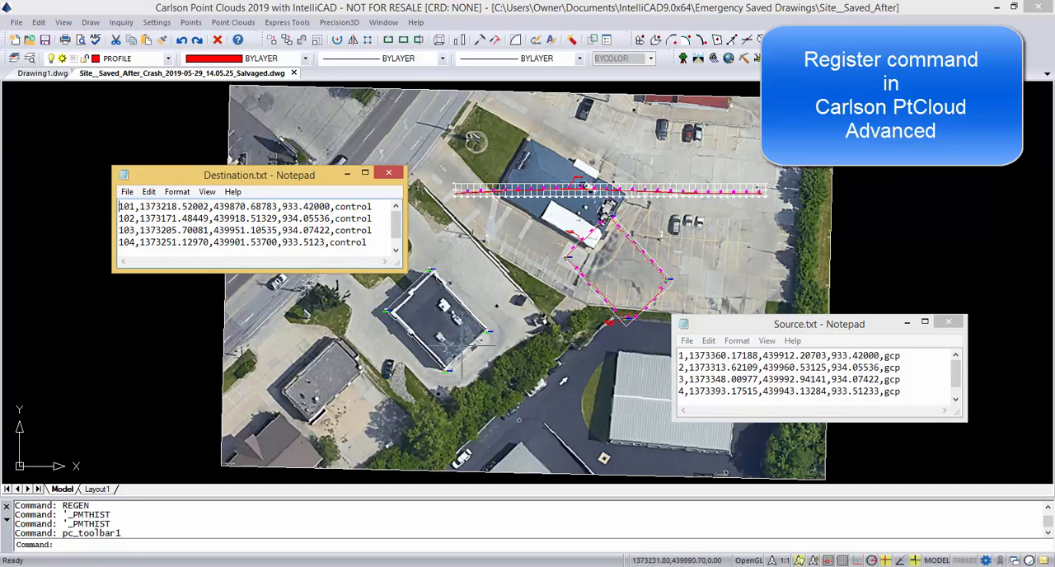
mouse_move(704, 354)
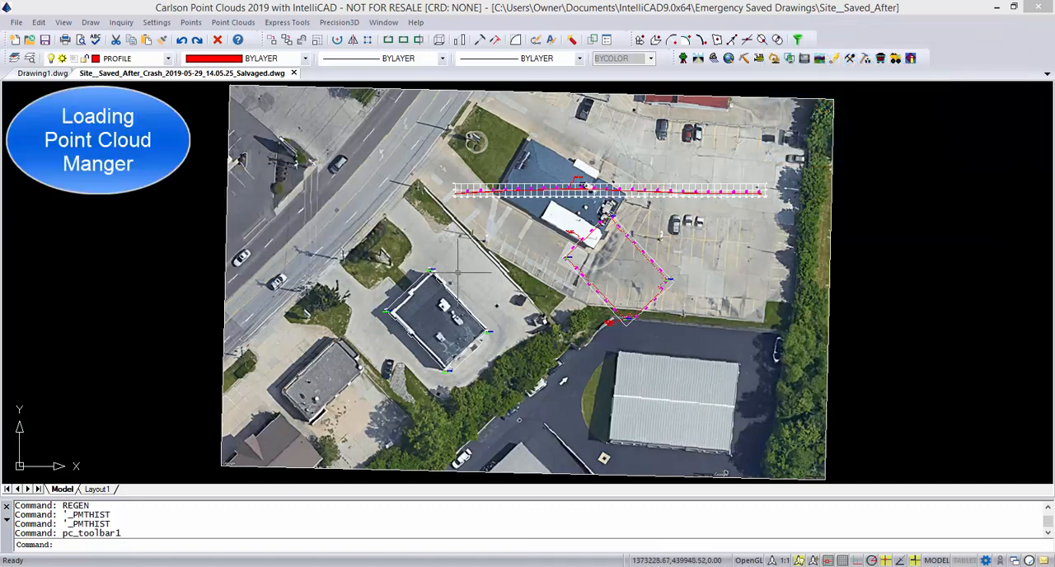
Step: Open the Site1.pc project from the OHIO PointCloud folder in Point Cloud Manager
click(233, 22)
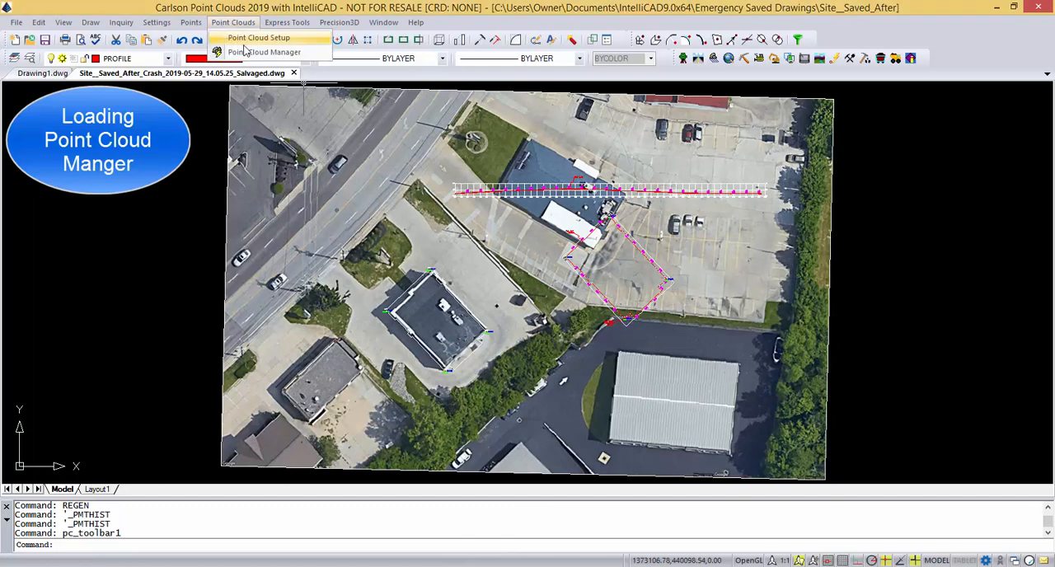
click(265, 52)
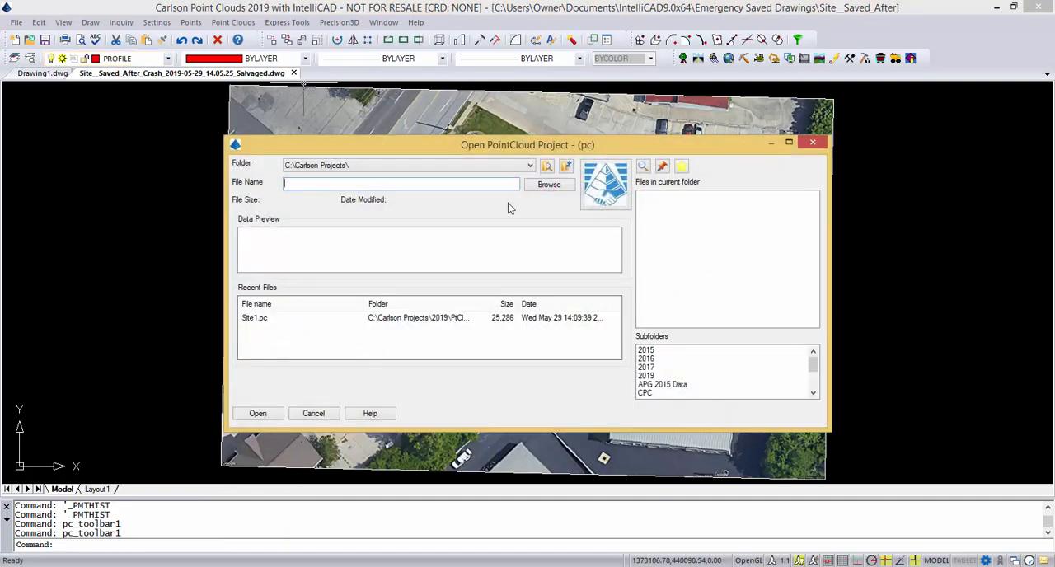
click(530, 165)
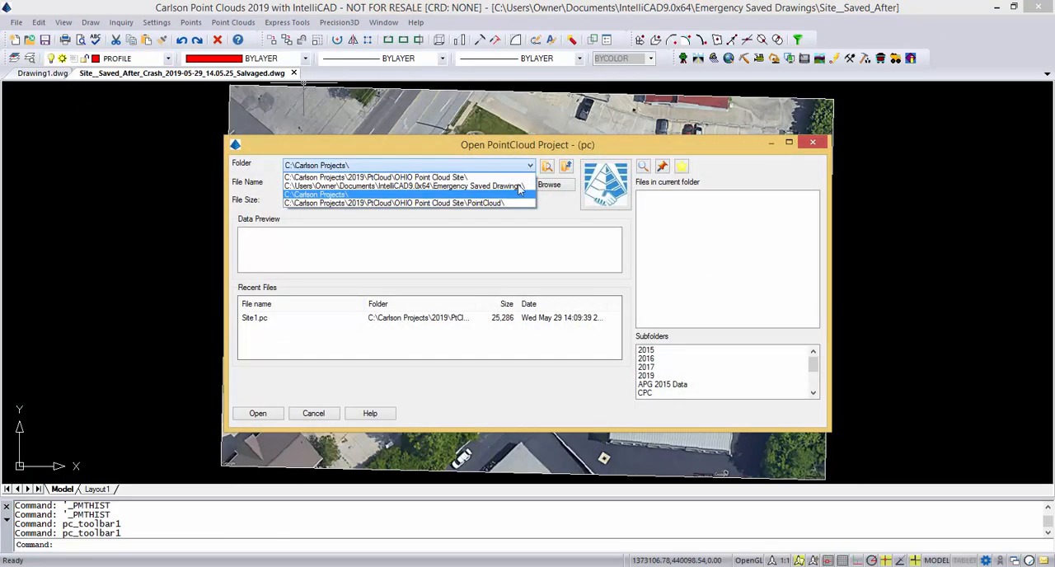
click(395, 203)
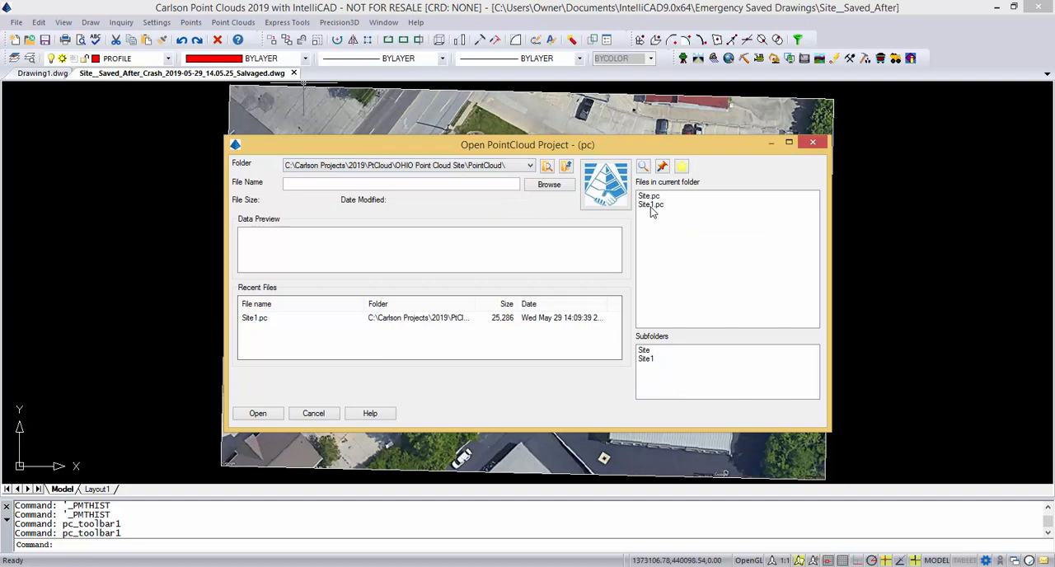
click(257, 413)
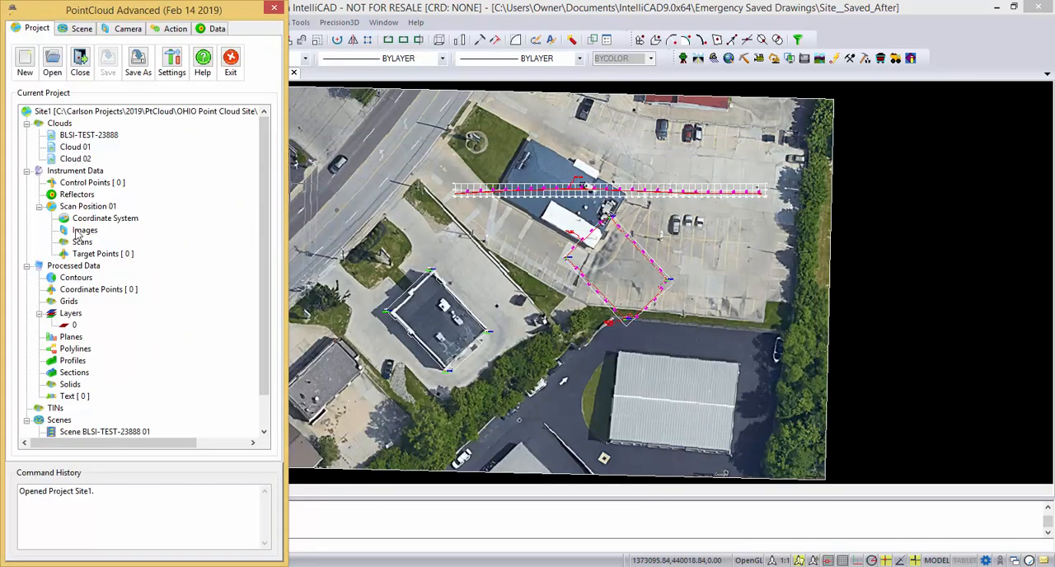
Step: Load Scene Cloud 02 01 from the project's Scenes list
scroll(down, 3)
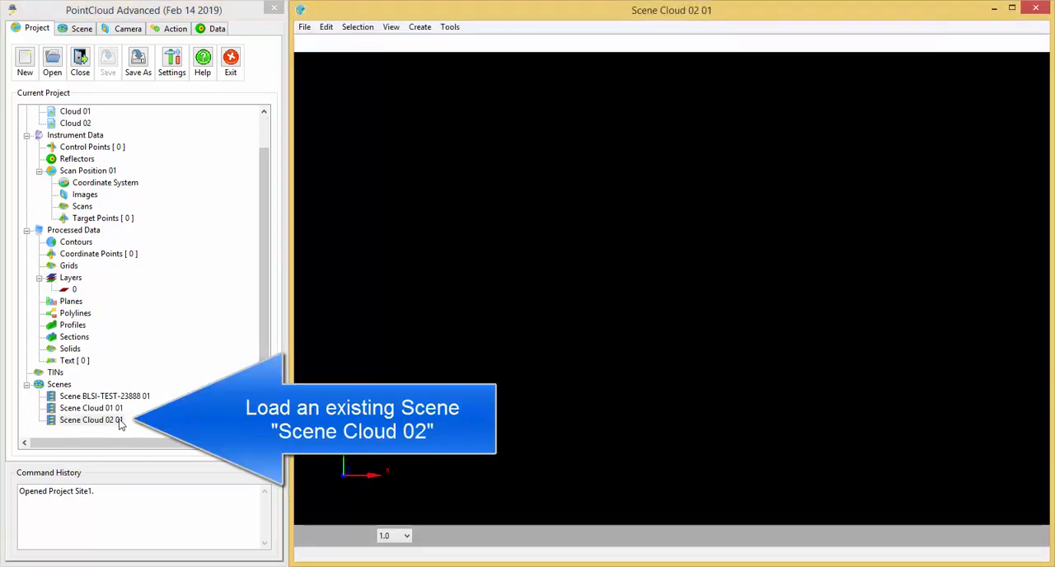
double_click(86, 420)
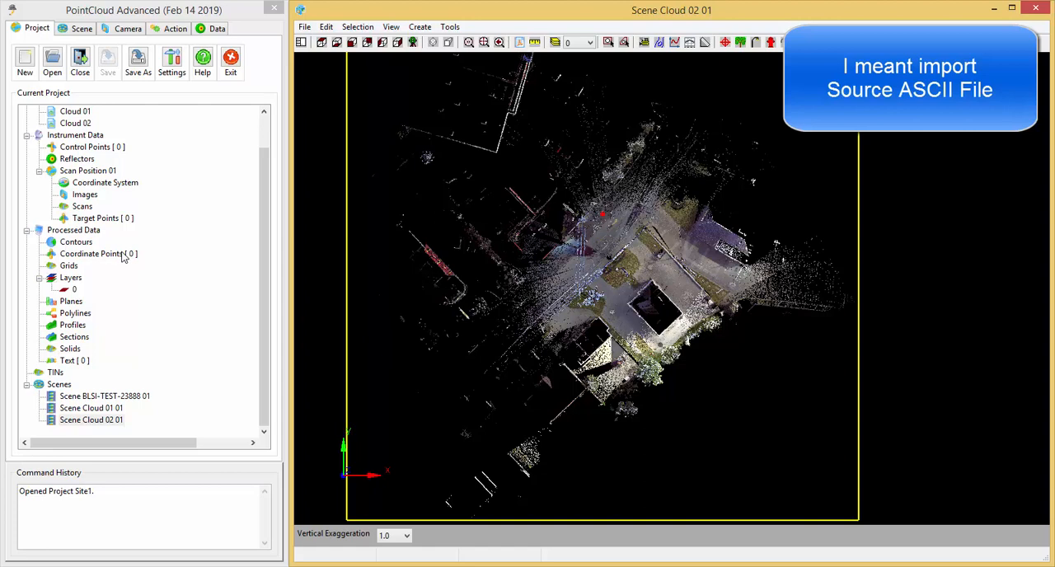
Step: Choose DATA\POINTS\Source.txt as the coordinate points file to import
right_click(95, 253)
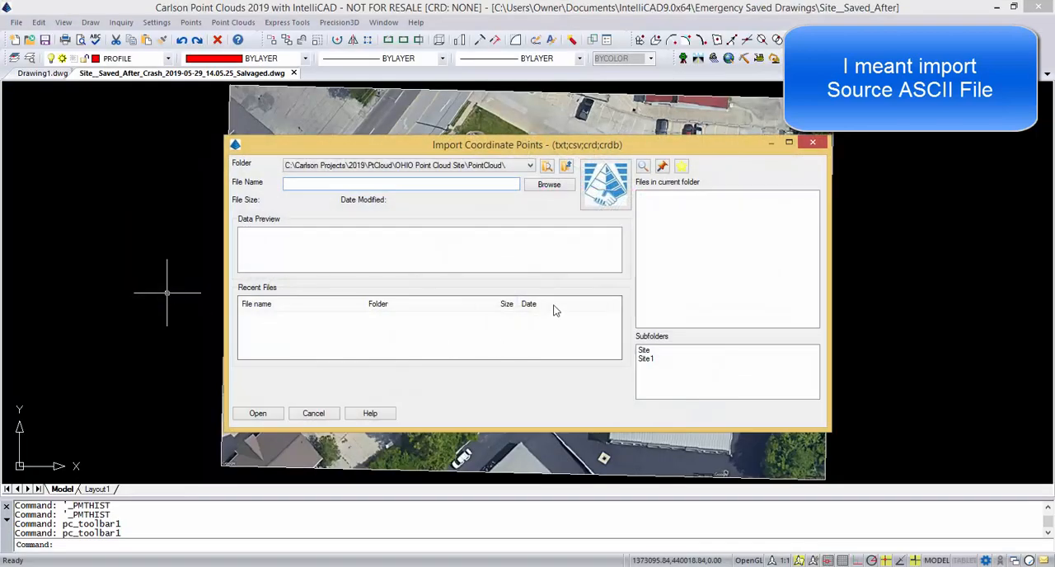
mouse_move(549, 185)
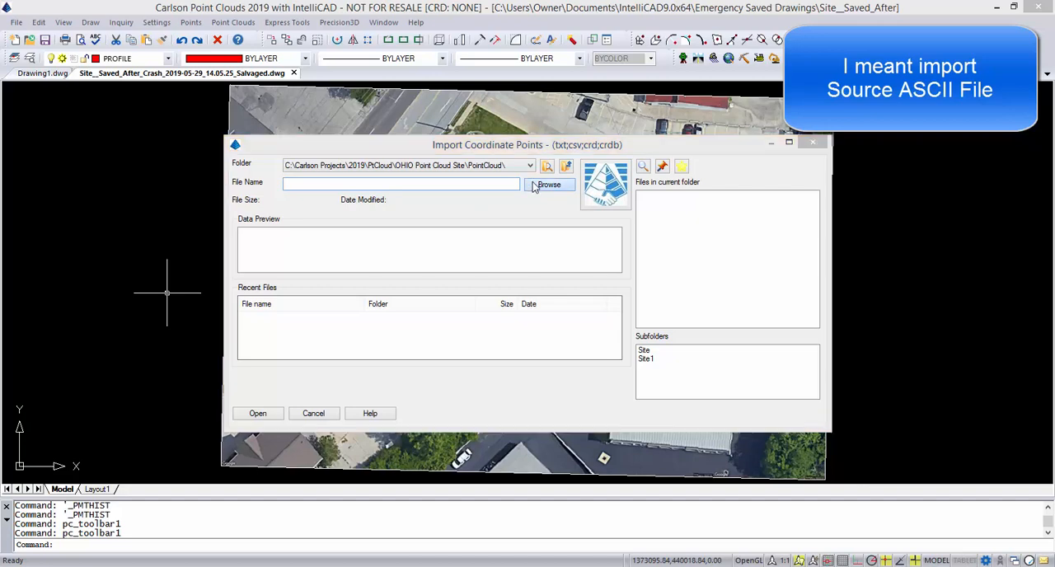
click(548, 183)
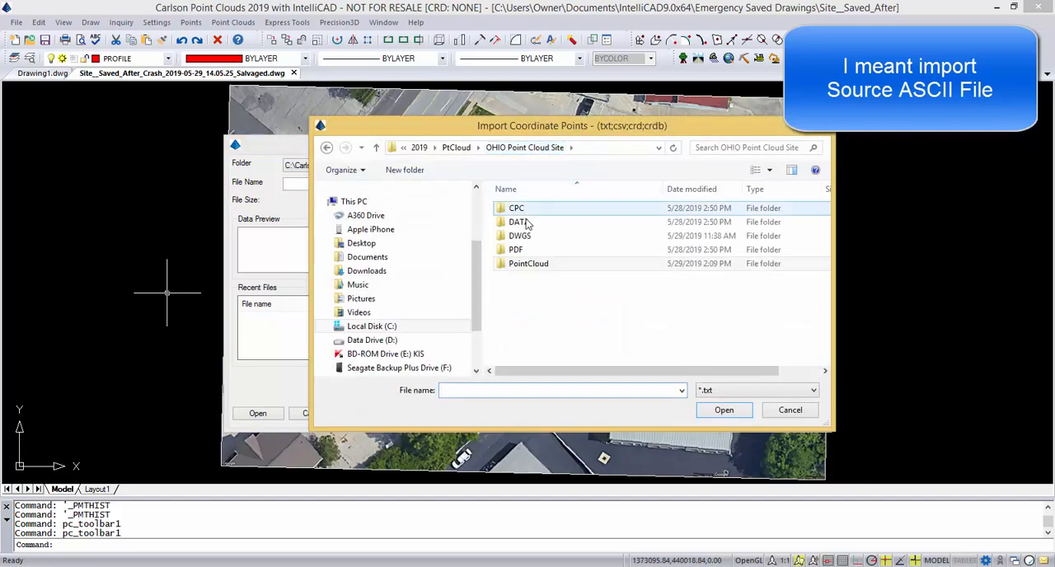
double_click(519, 222)
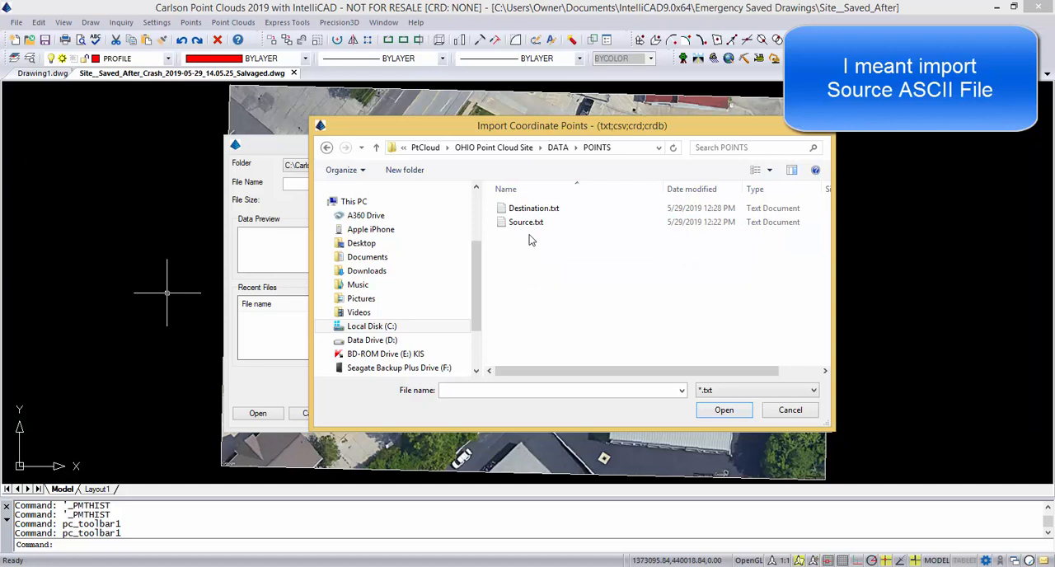
click(526, 221)
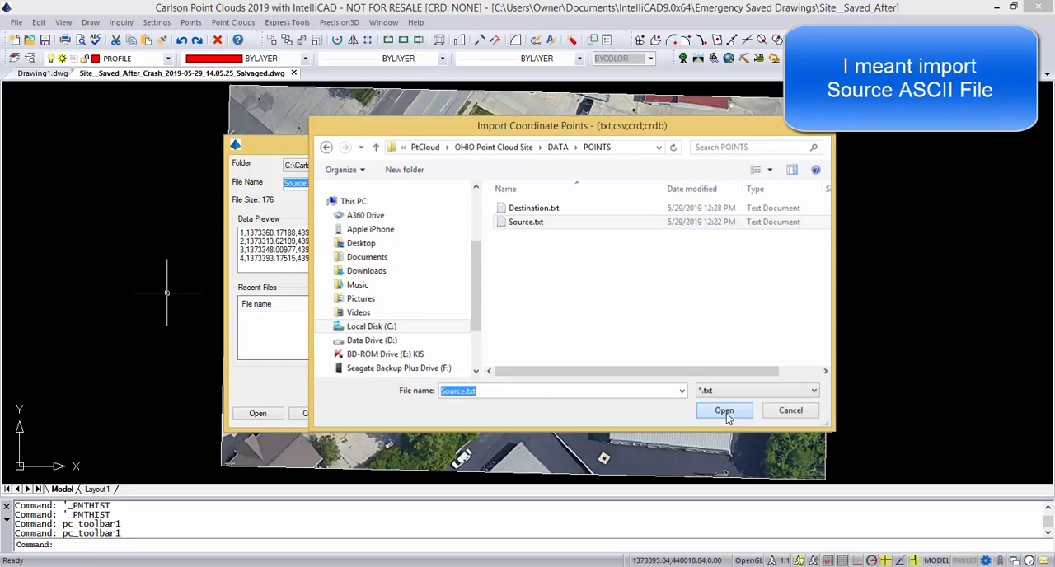
click(723, 411)
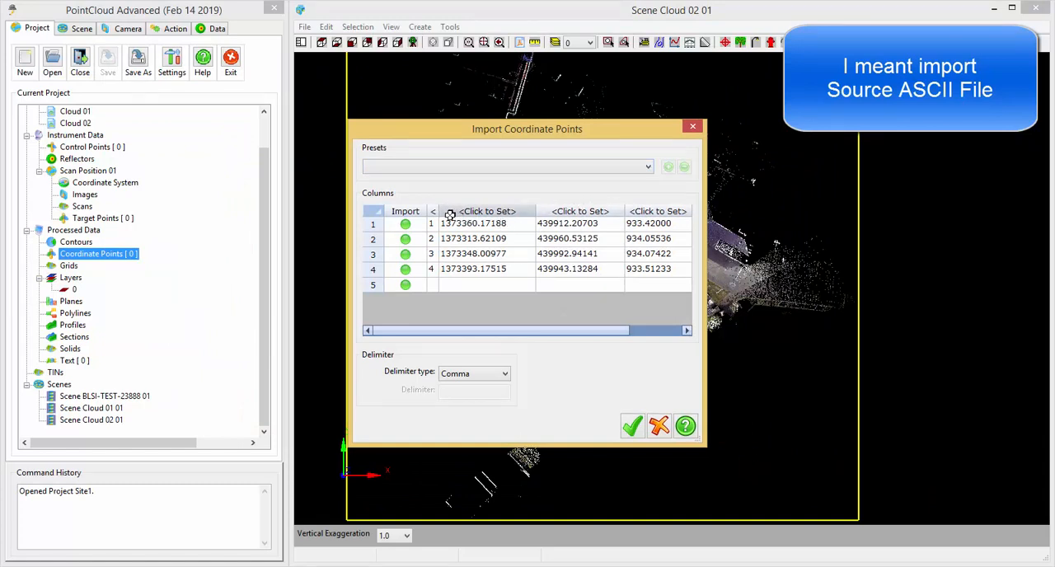
Step: Import the four Source.txt points using the Name;X;Y;Z;Description column preset
click(486, 211)
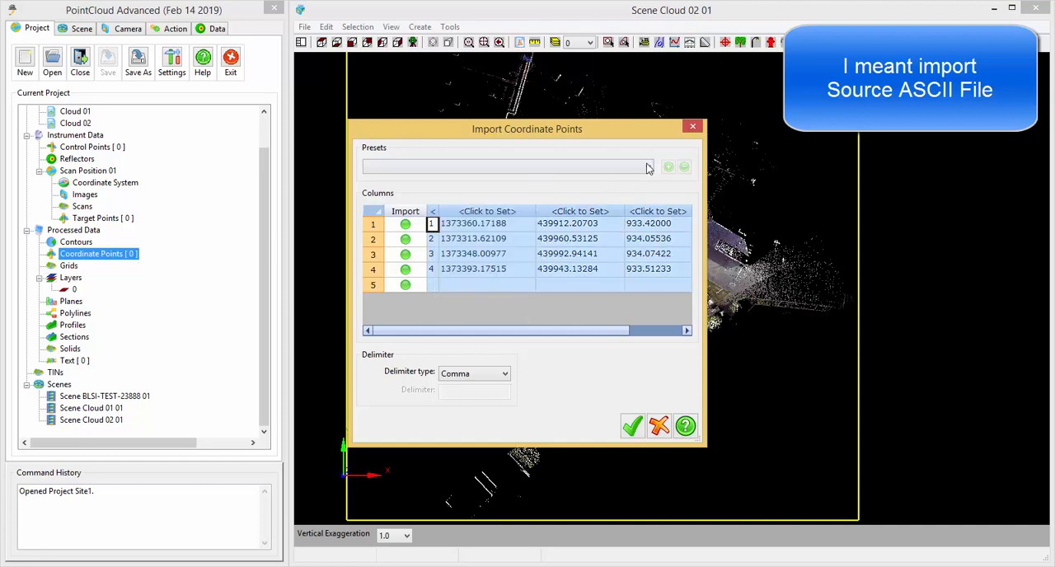
click(507, 166)
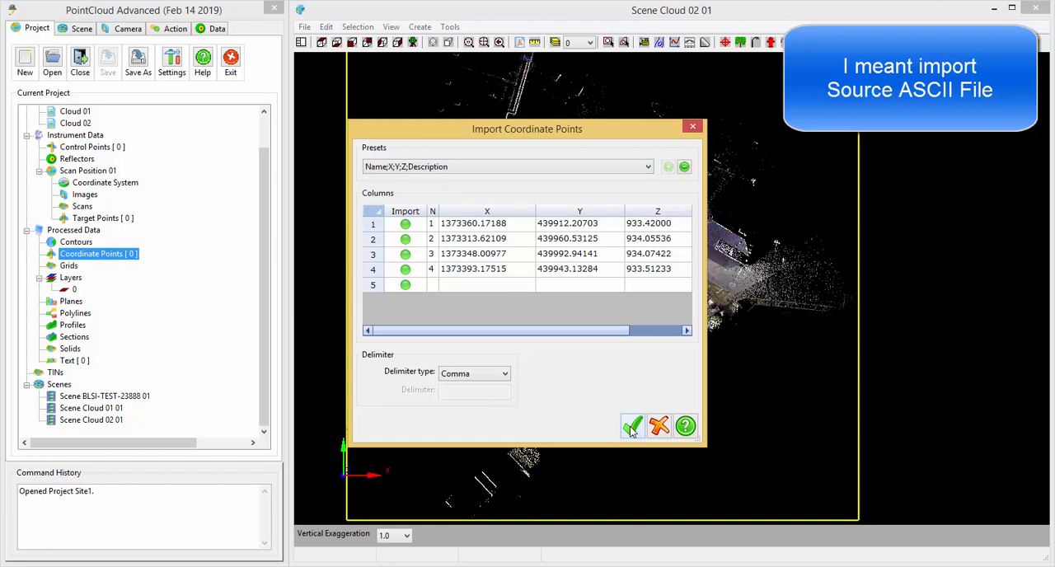
click(632, 426)
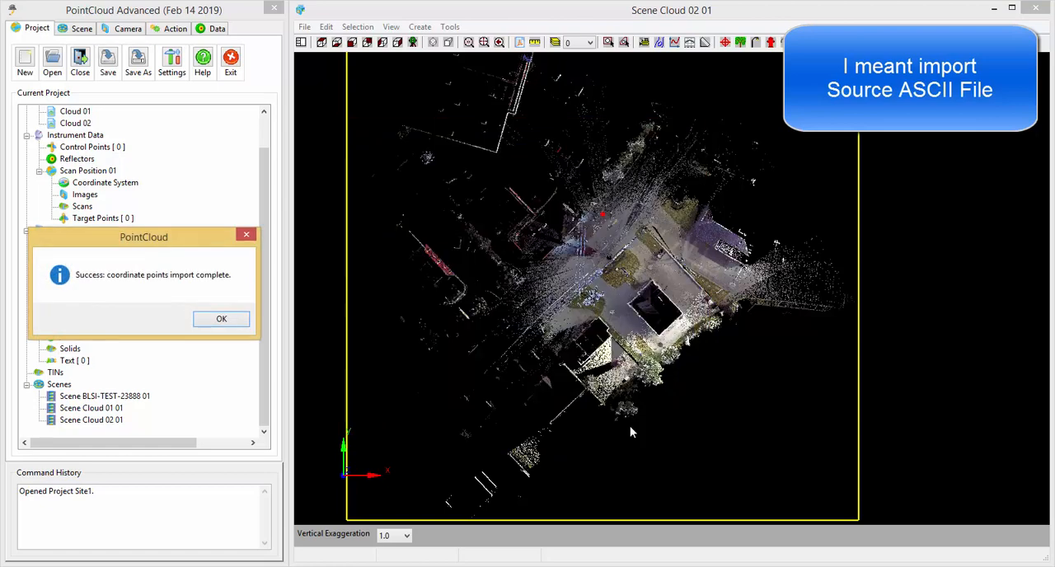
click(221, 319)
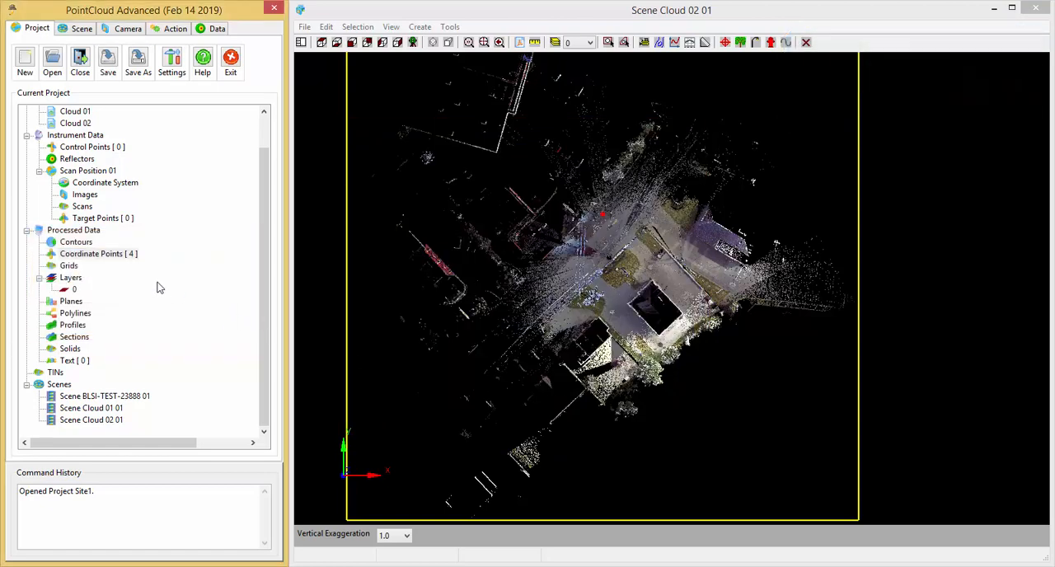
Step: Append the imported coordinate points to the existing Scene Cloud 02 01
right_click(91, 253)
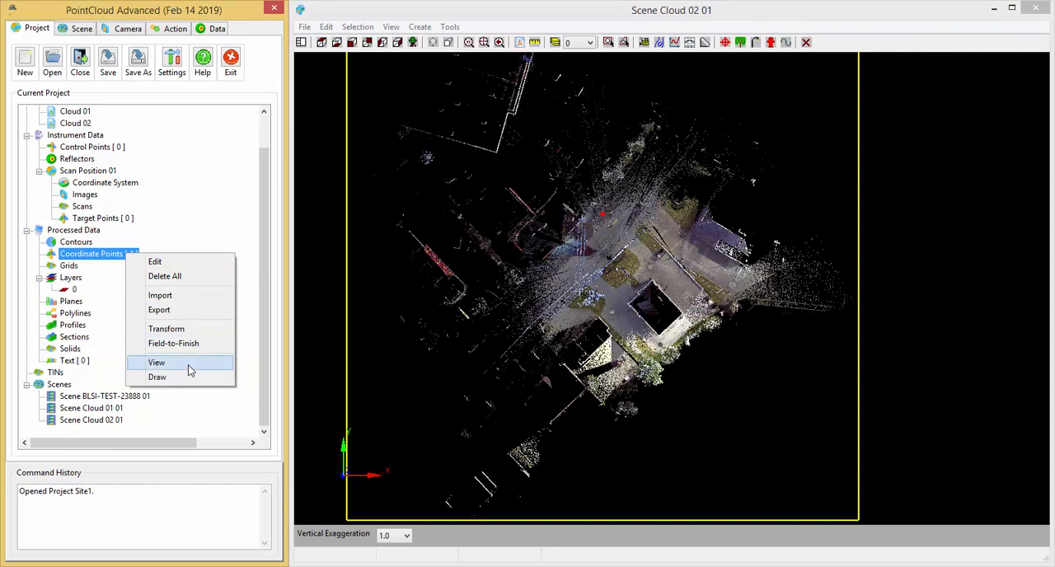
click(157, 363)
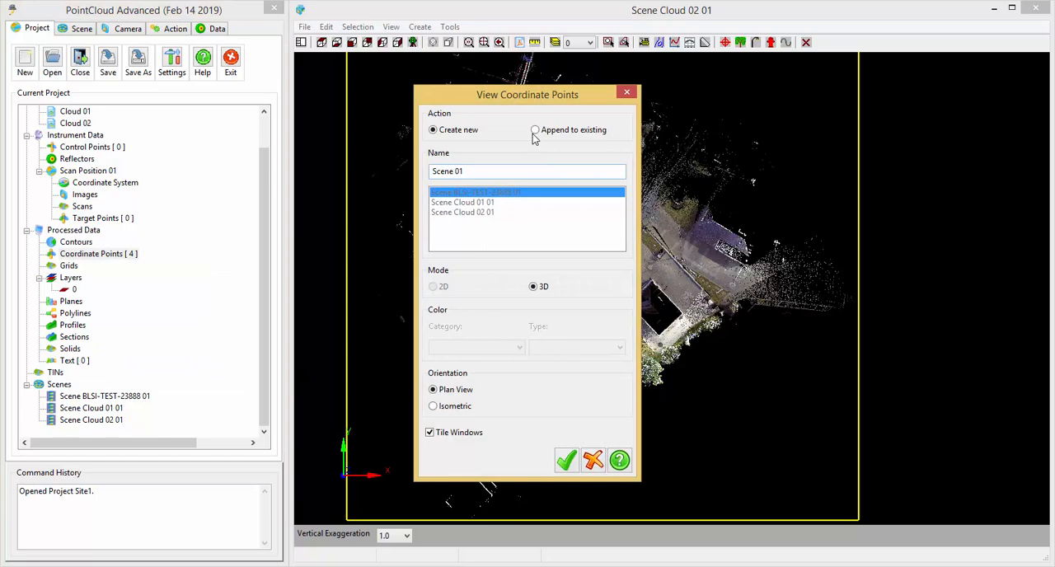
click(535, 129)
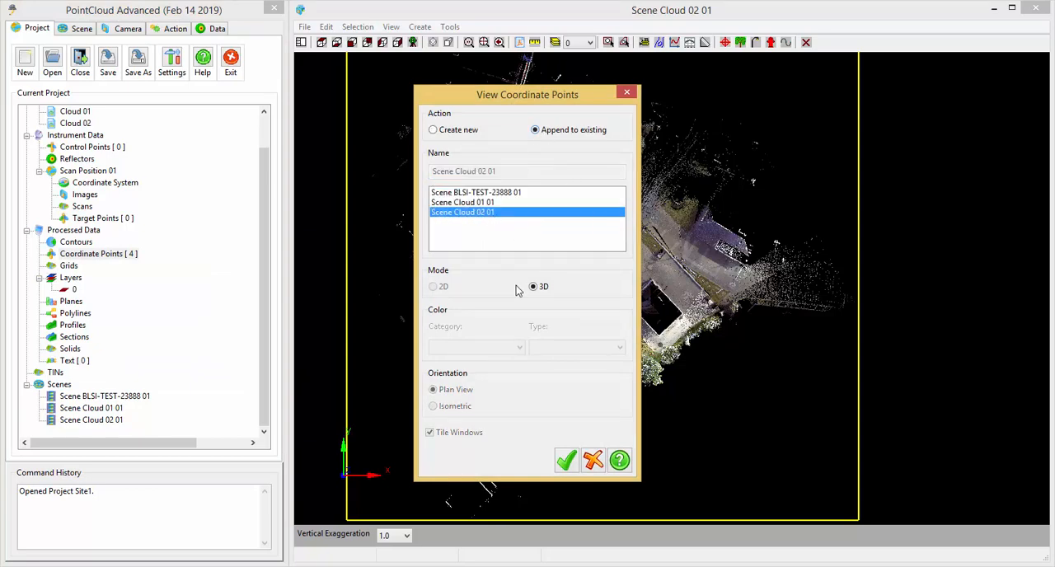
click(566, 460)
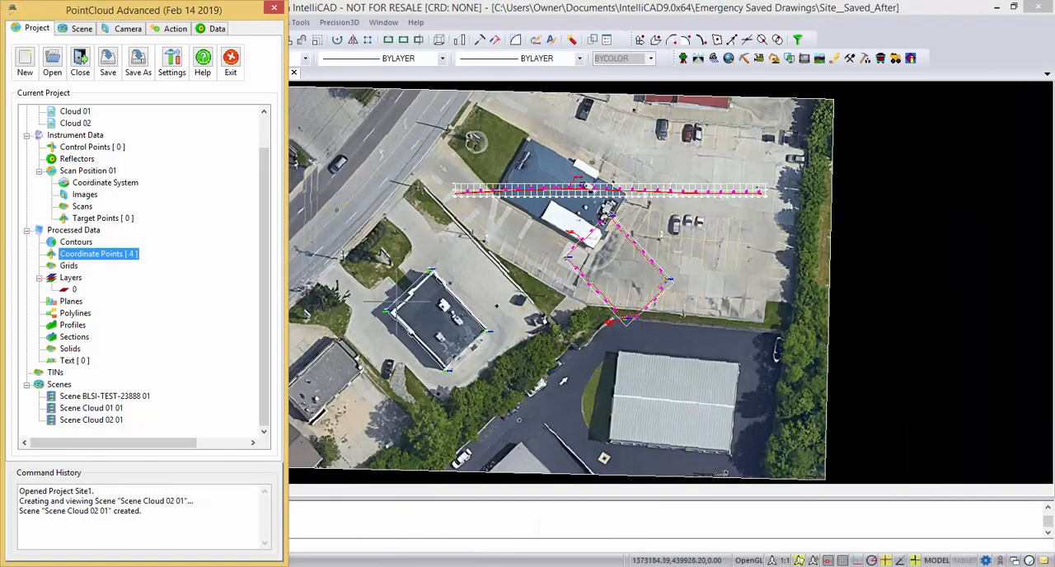
mouse_move(420, 309)
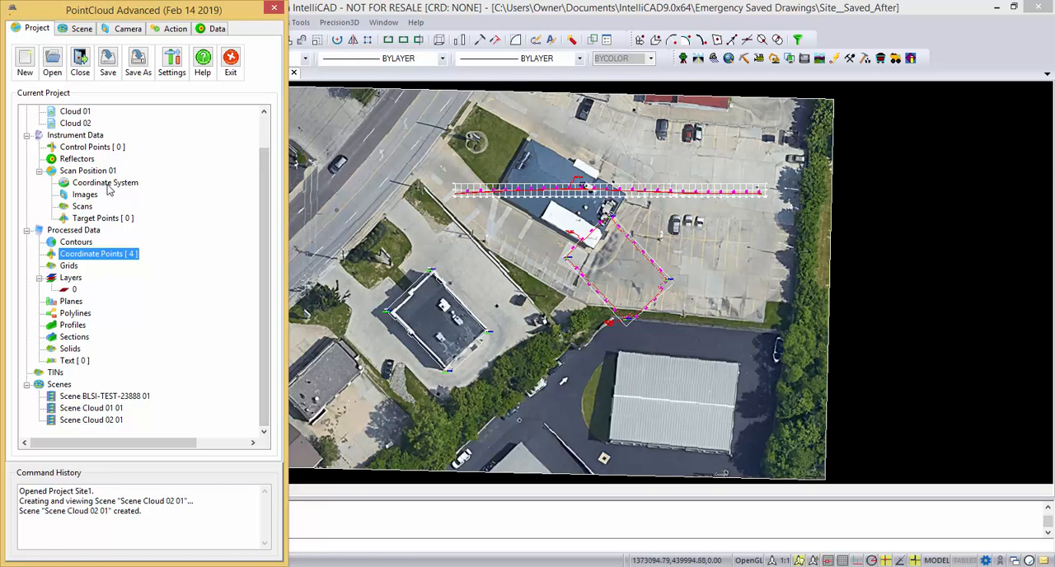
mouse_move(98, 154)
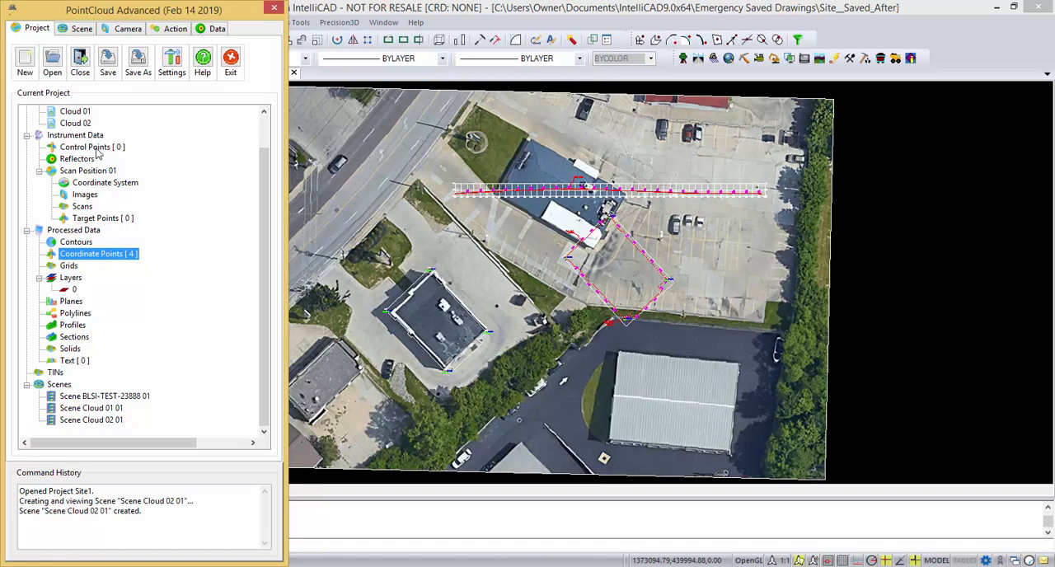
Step: Choose Destination.txt from the DATA folder as the control points file
right_click(93, 146)
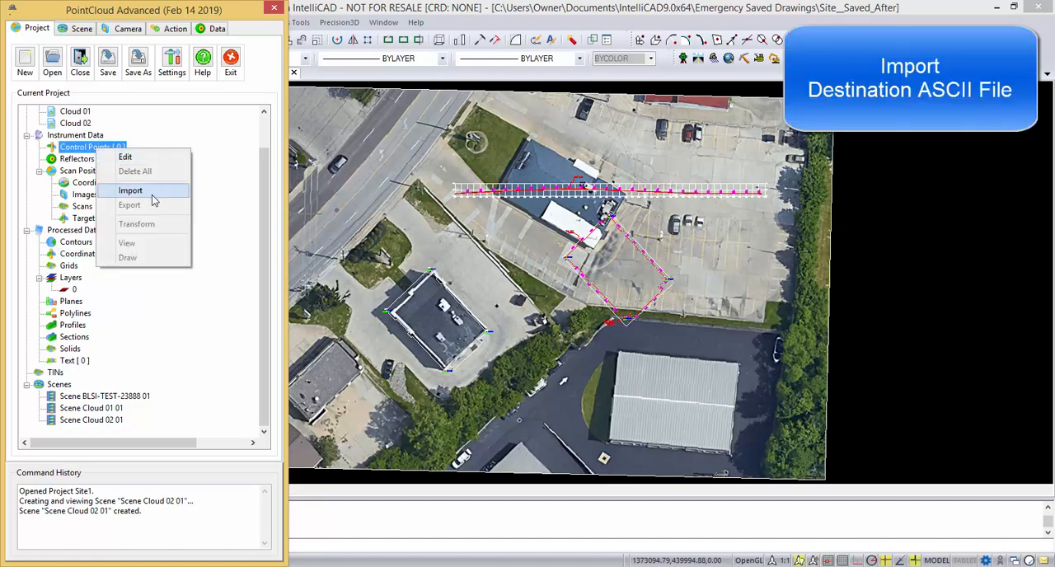
click(131, 190)
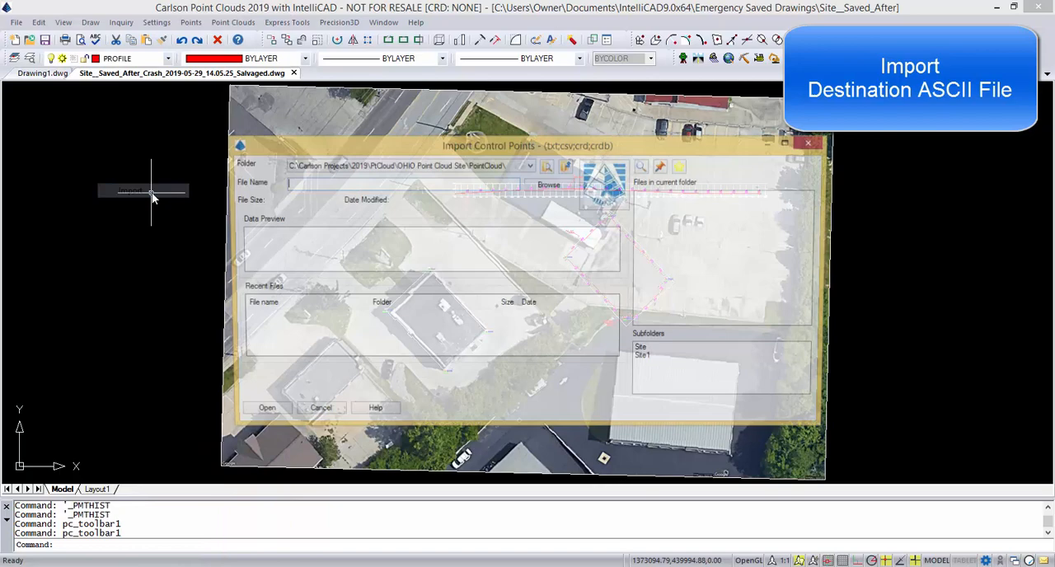
click(548, 185)
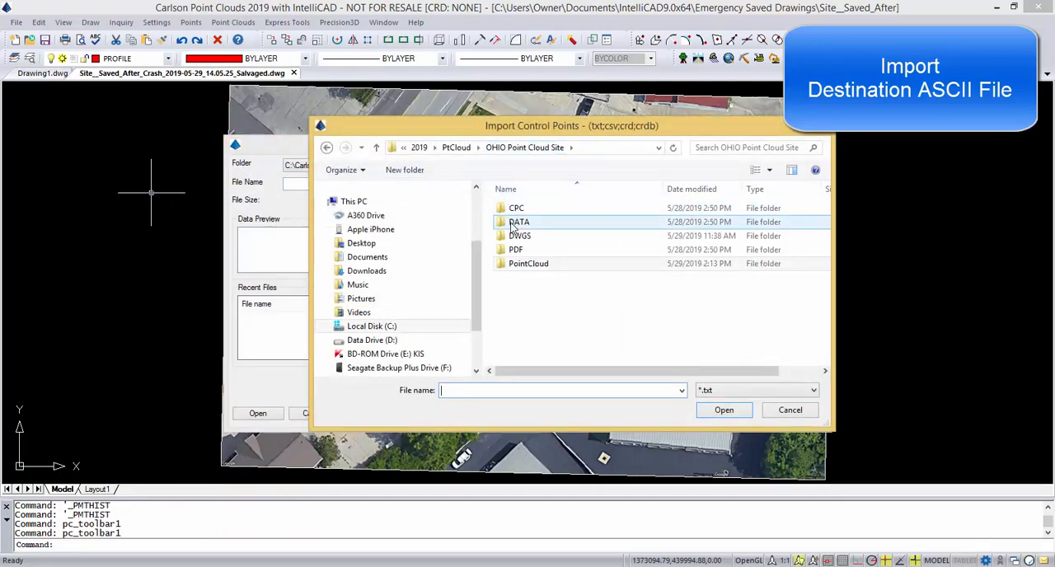
double_click(519, 222)
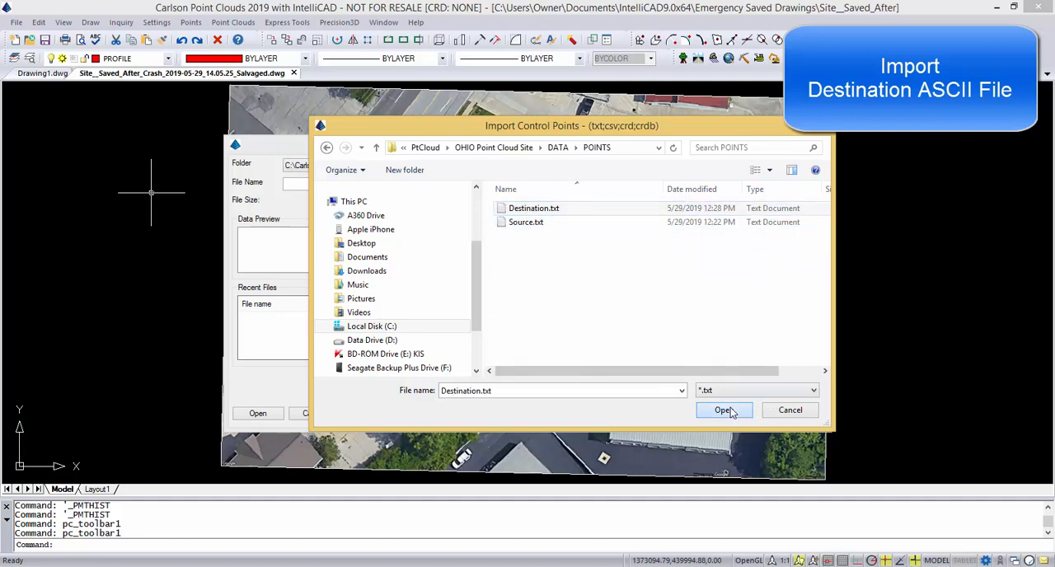
click(722, 410)
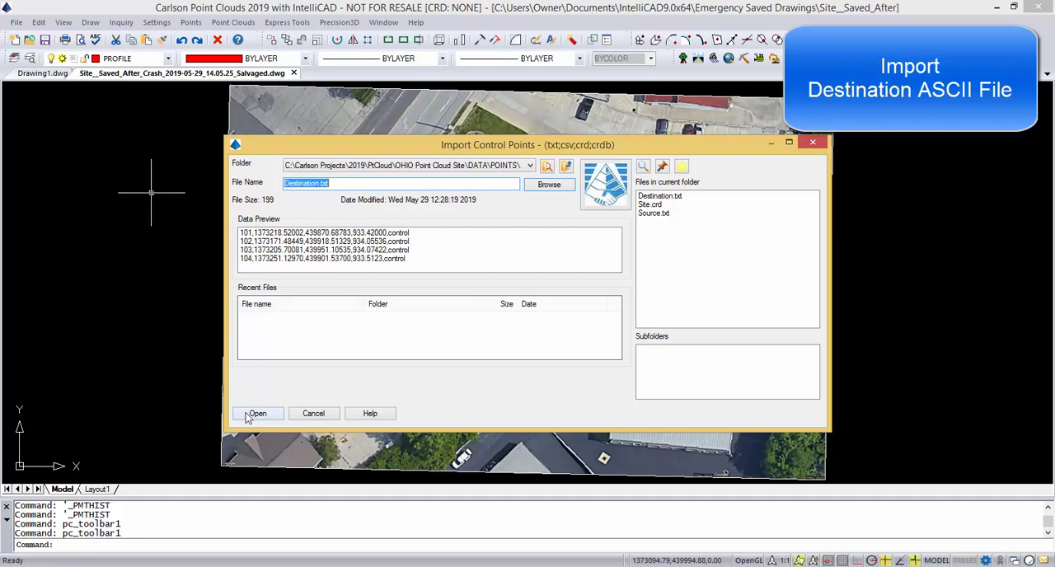
click(257, 413)
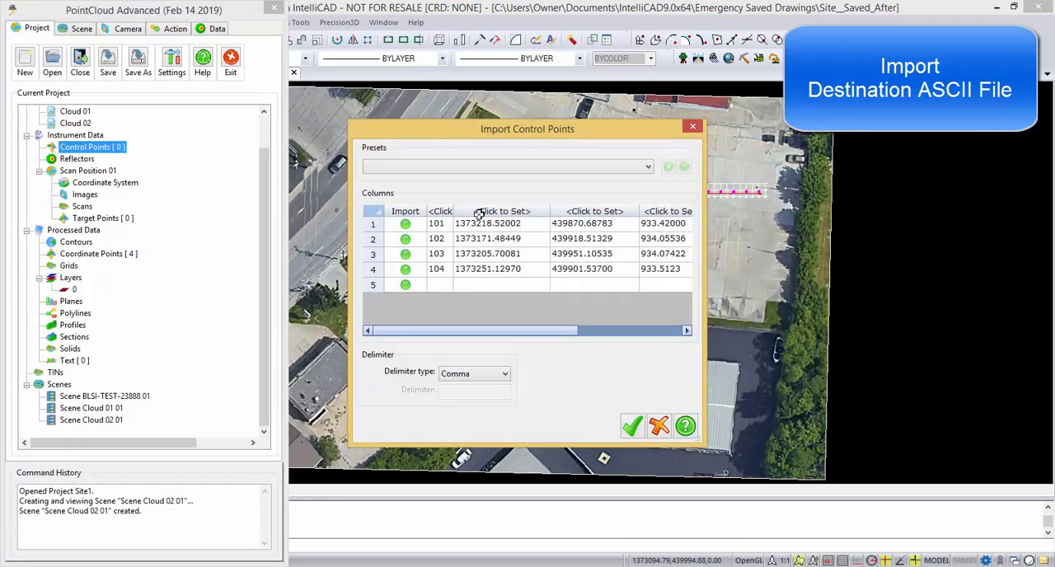
Step: Import its four points with the Name;X;Y;Z;Description preset, ignoring duplicates
click(648, 166)
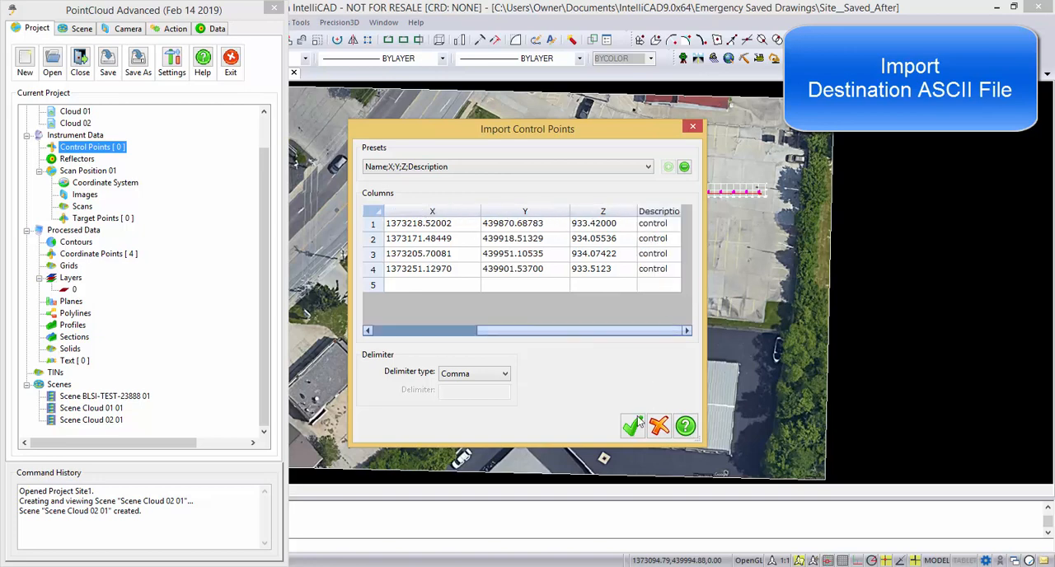
click(632, 426)
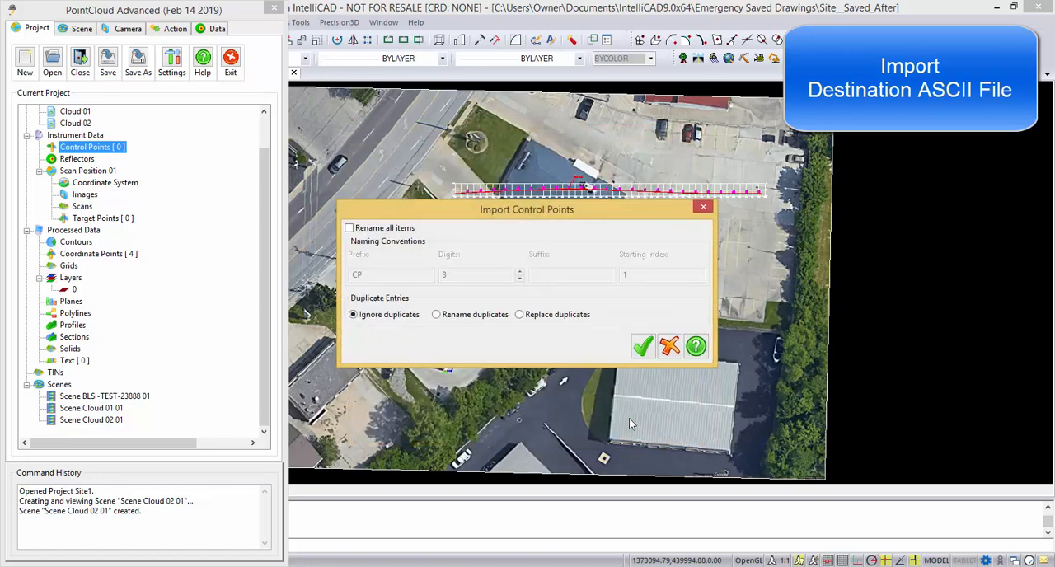
click(643, 346)
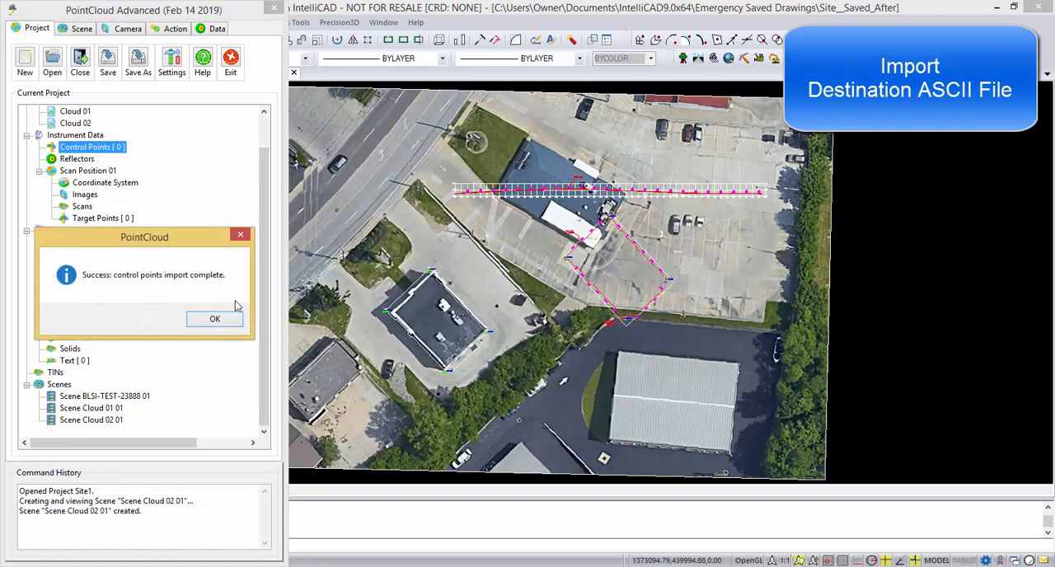
click(214, 319)
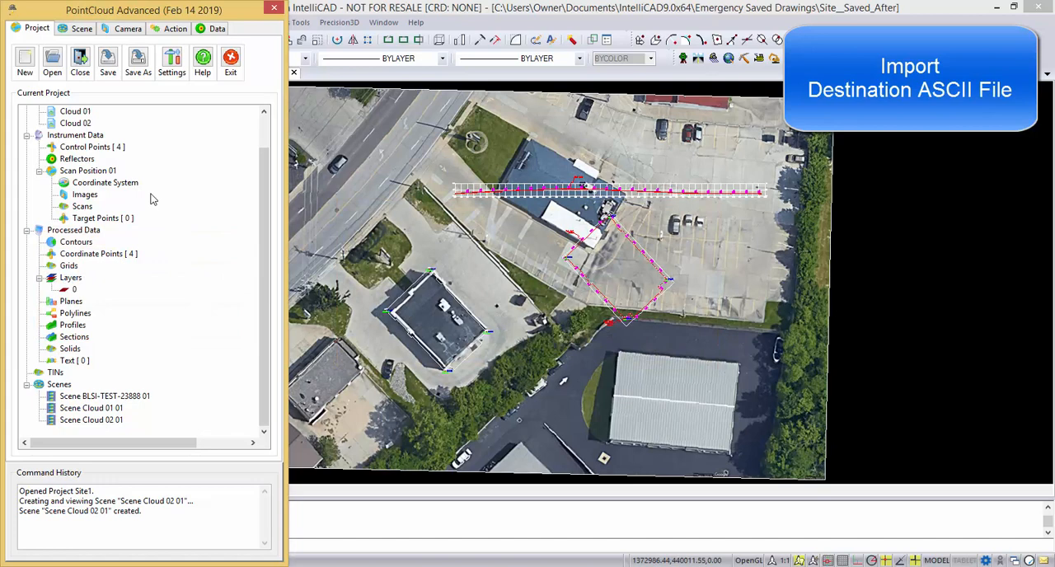
Step: Append the four control points to Scene Cloud 02 01, then close that scene view
right_click(93, 146)
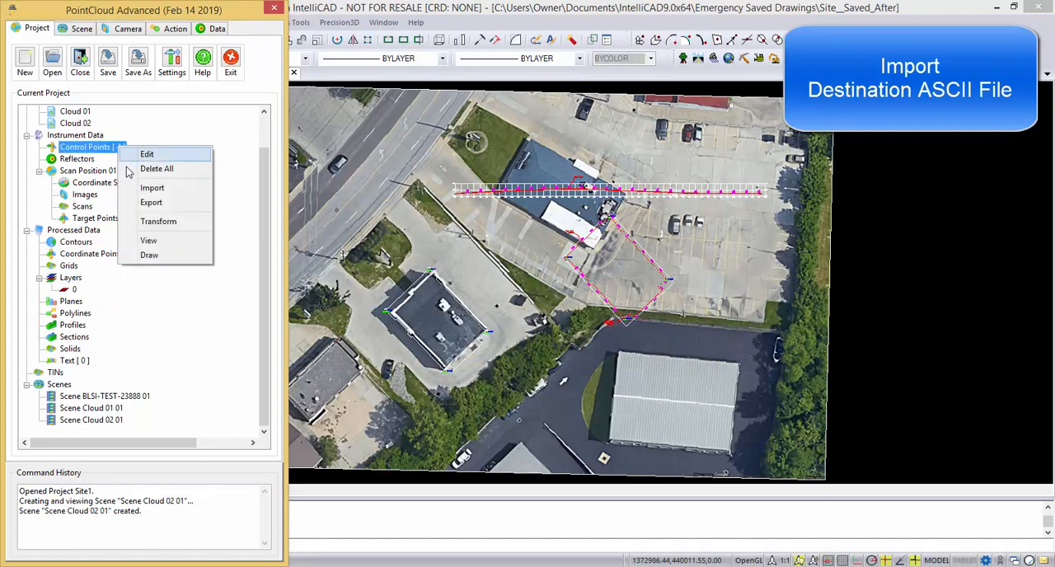
click(149, 239)
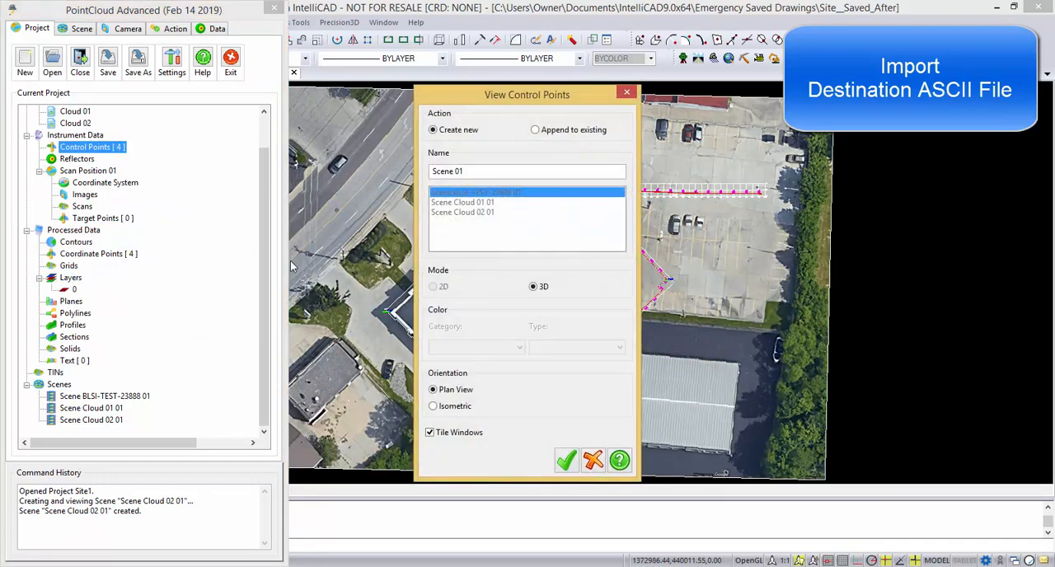
click(535, 130)
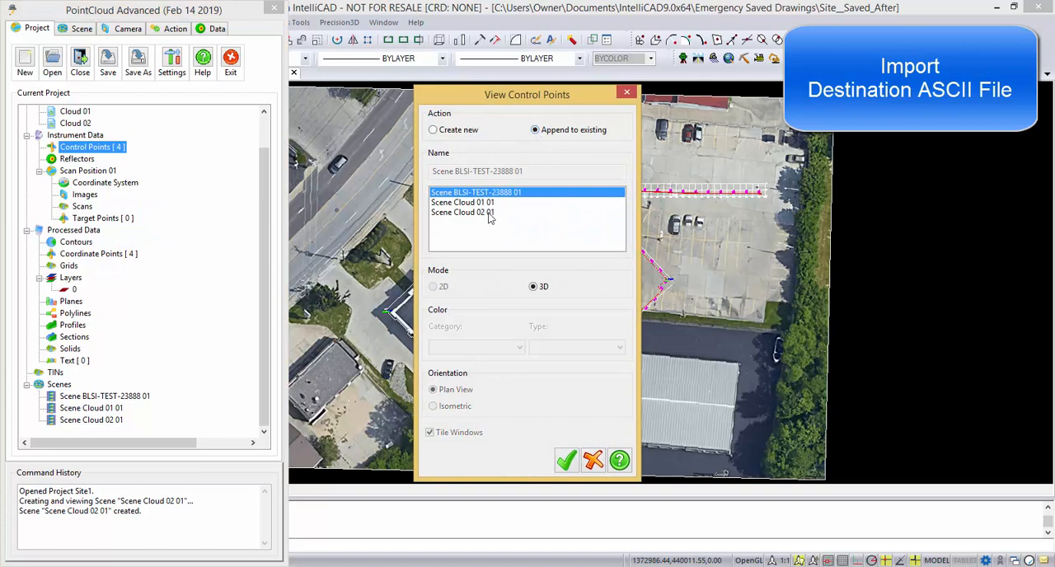
click(462, 211)
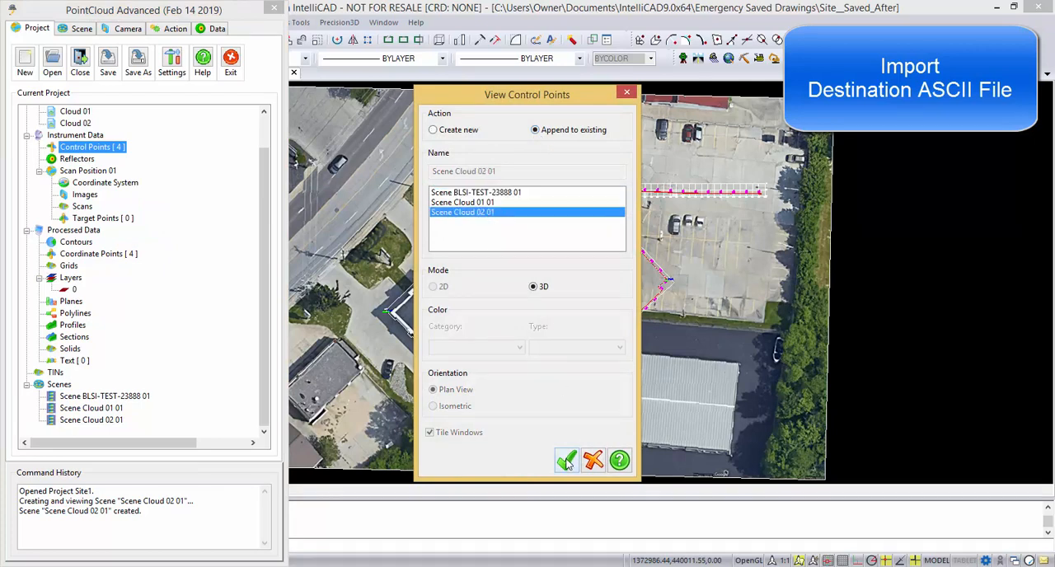
click(567, 459)
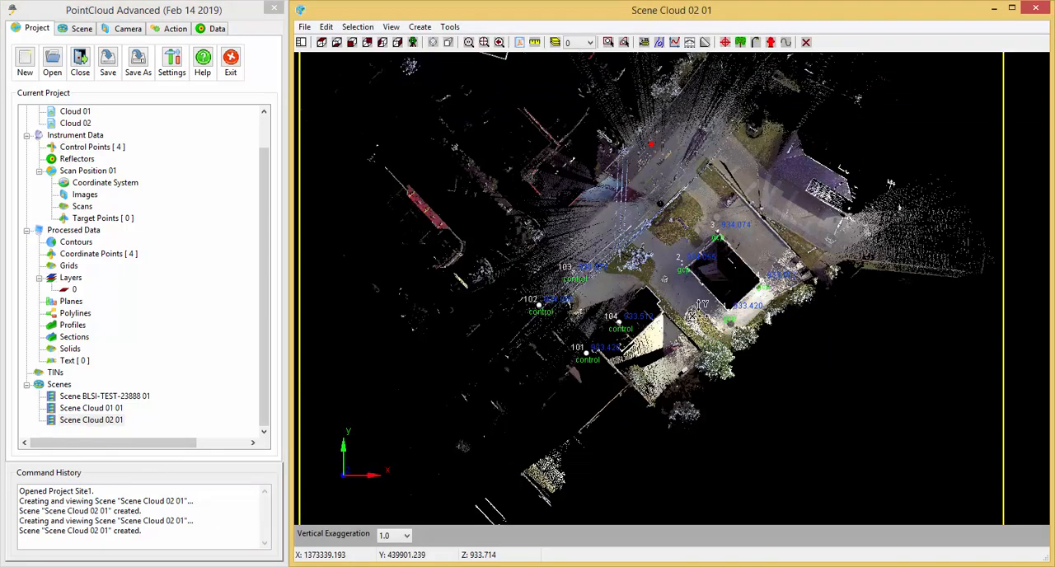
click(90, 419)
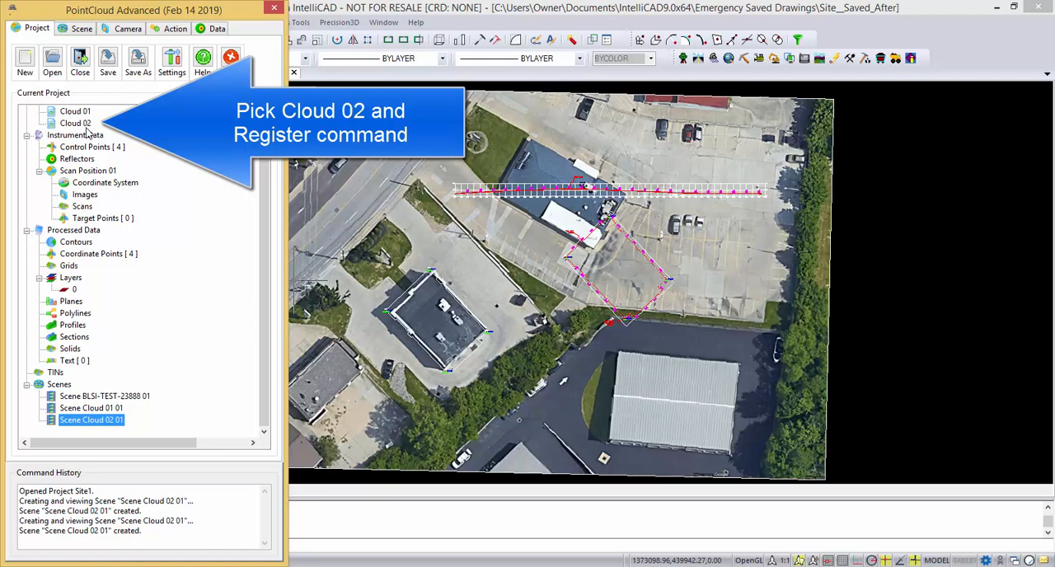
Step: Run Register on Cloud 02 against Coordinate Points, output 'Cloud 2 - Registered 1', minimizing position error
right_click(75, 123)
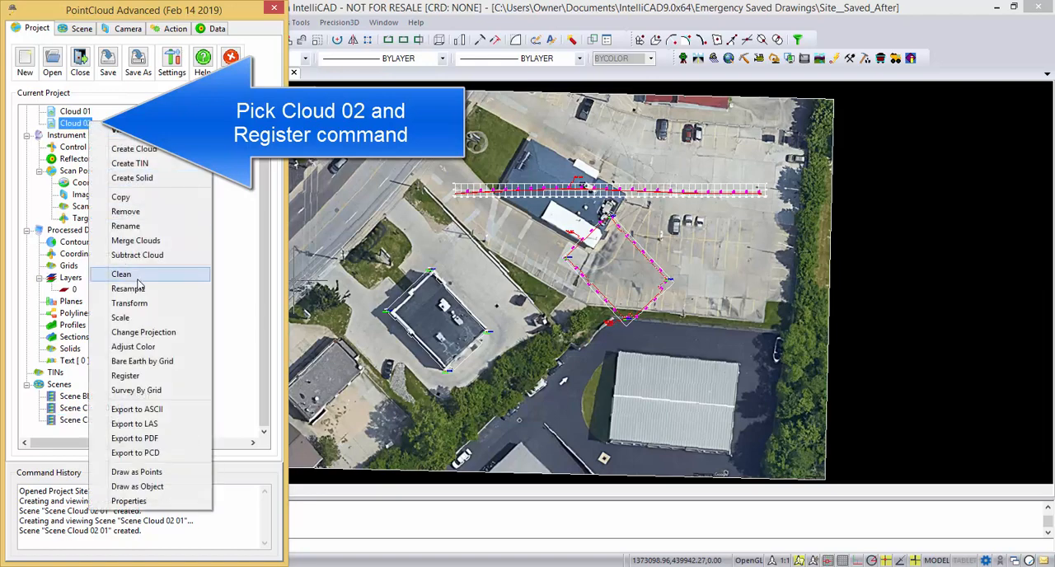
mouse_move(147, 376)
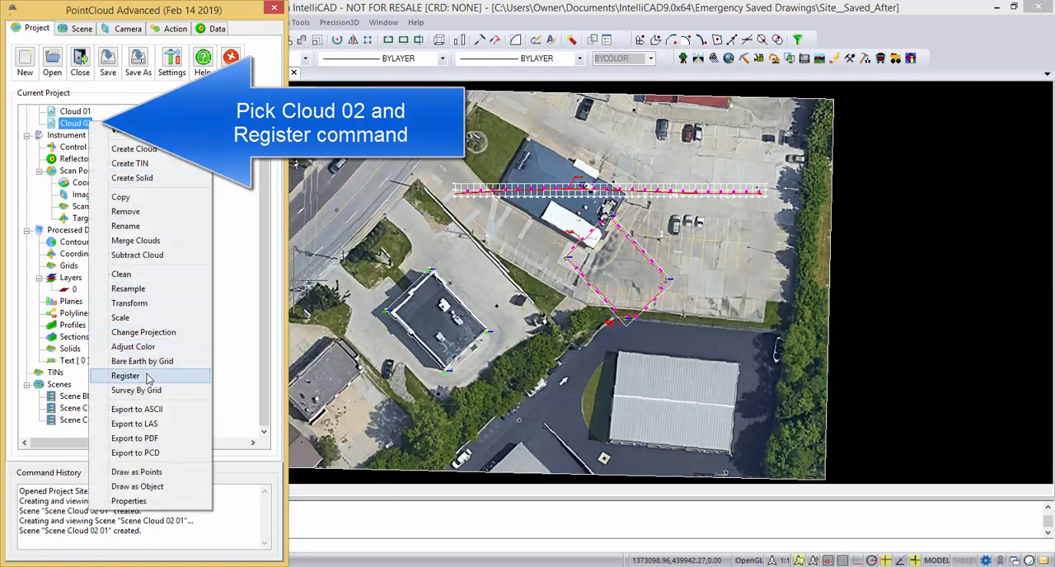
click(125, 375)
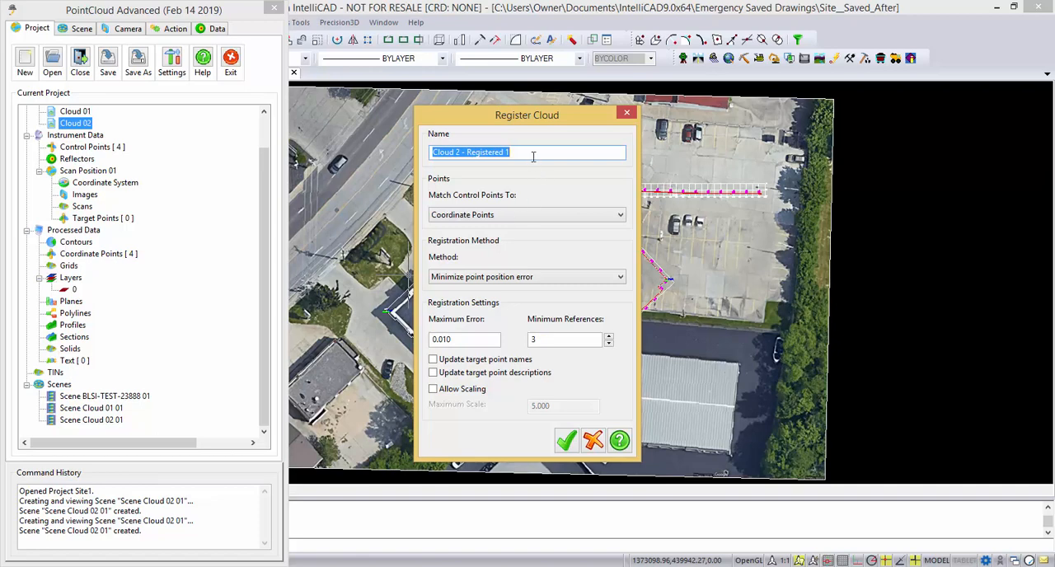
mouse_move(159, 130)
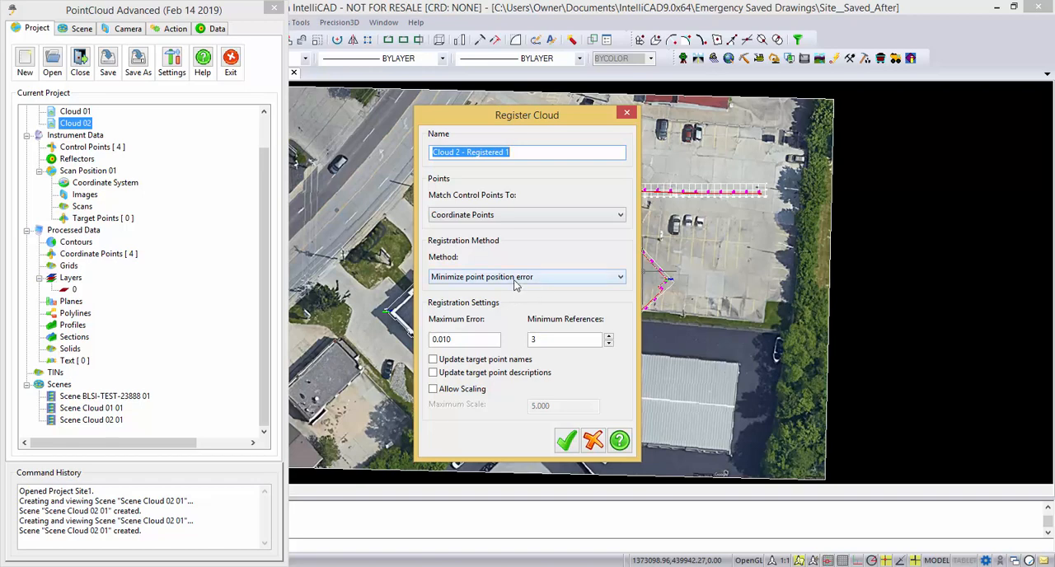
drag(527, 114, 898, 127)
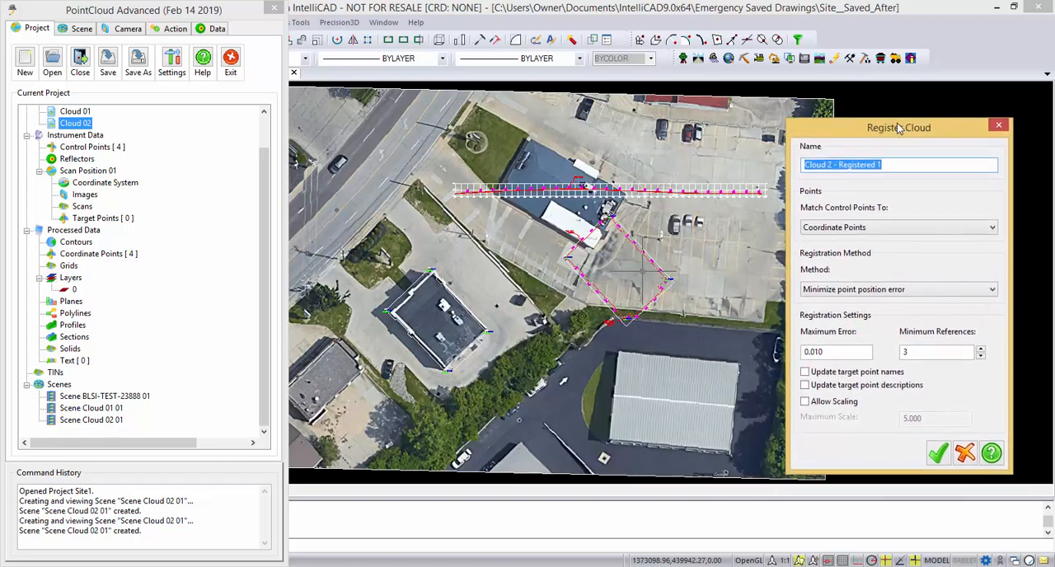
drag(898, 126, 893, 121)
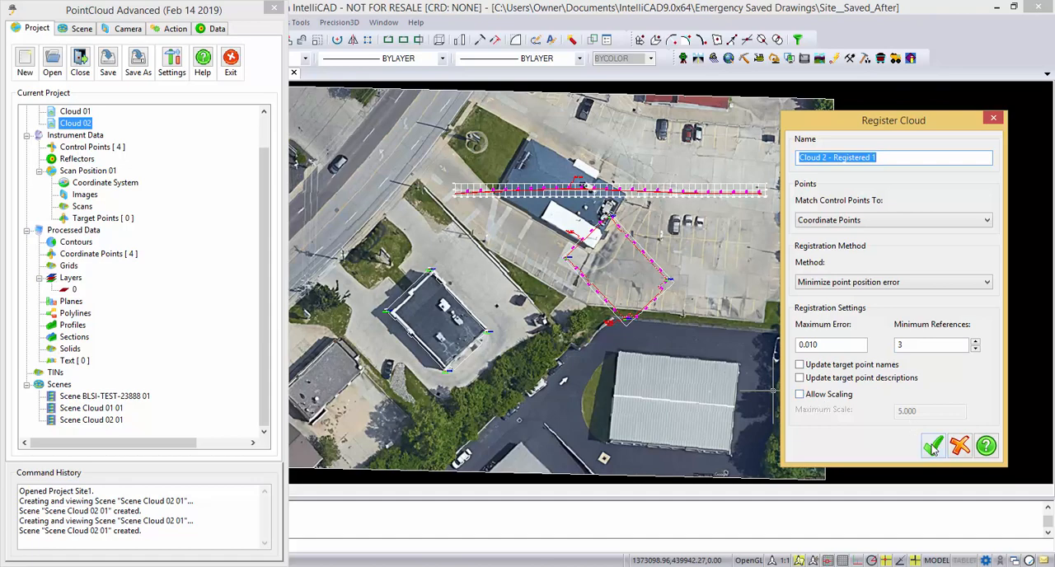
click(933, 446)
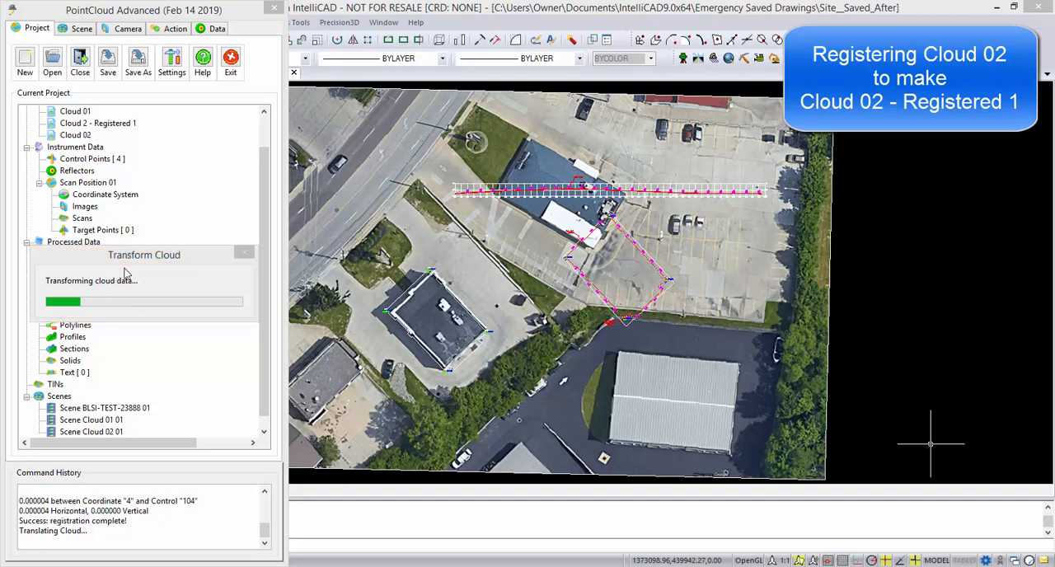
mouse_move(184, 404)
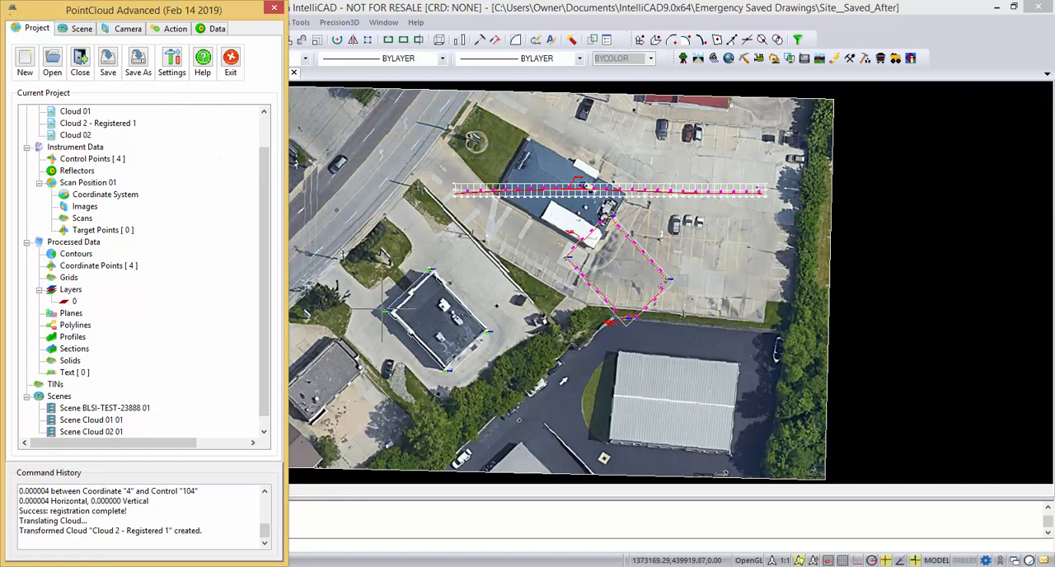
mouse_move(485, 321)
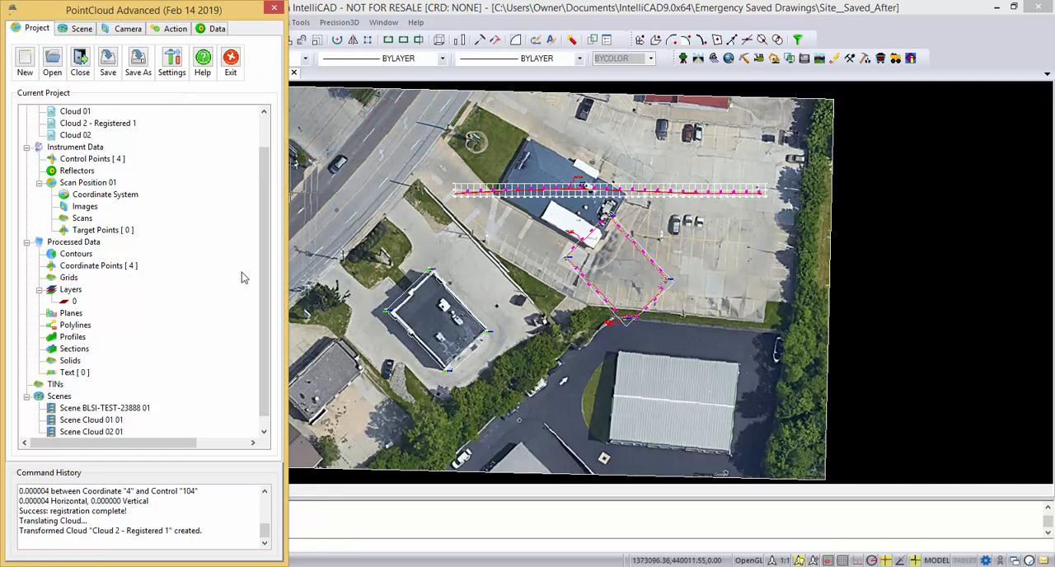
Step: After transforming completes, scroll the project tree to the new Cloud 2 - Registered 1
scroll(down, 3)
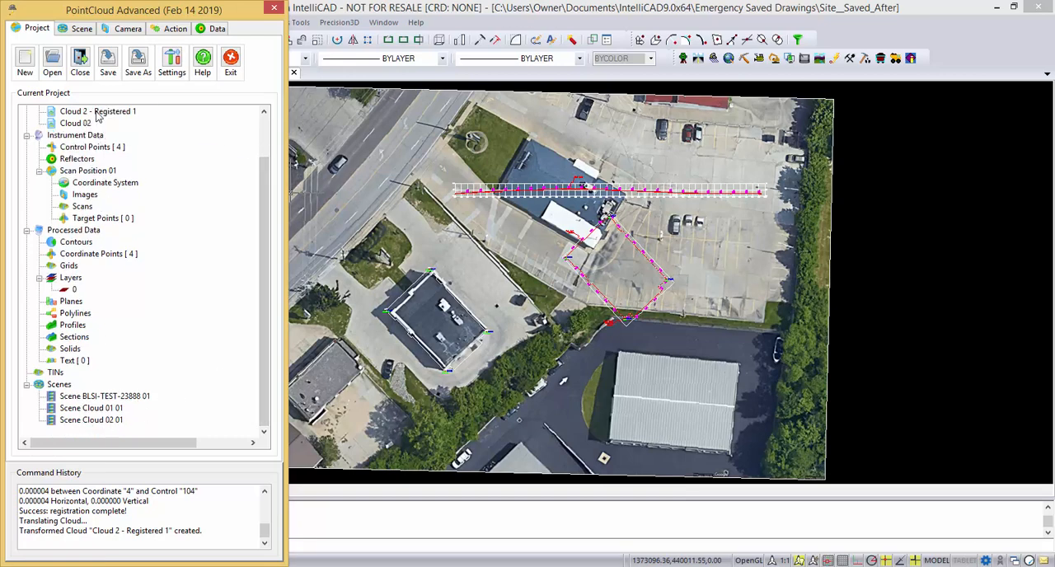
Step: View Cloud 2 - Registered 1 in a new scene and check control points 101–104
right_click(97, 111)
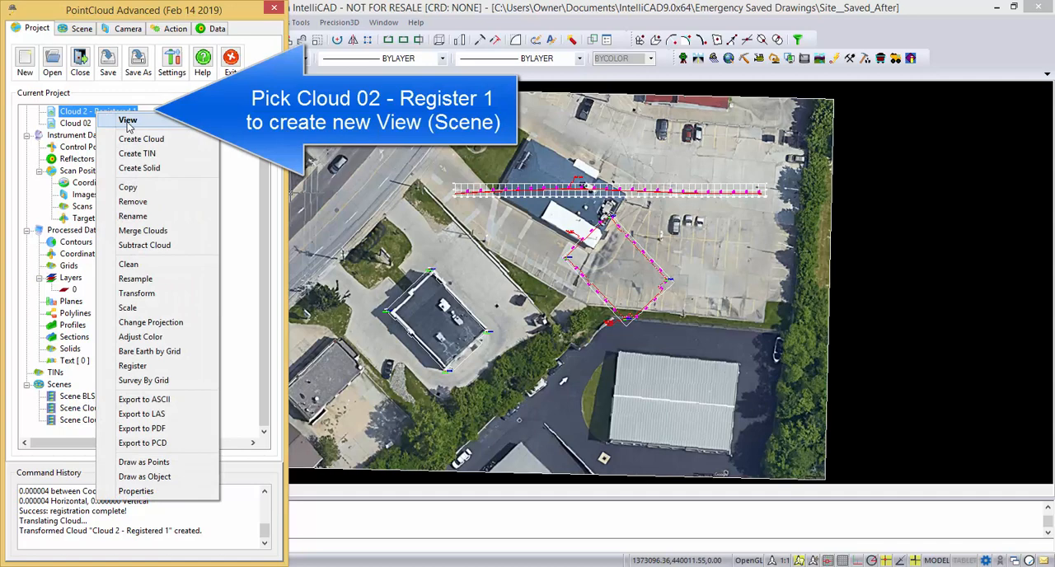
click(128, 120)
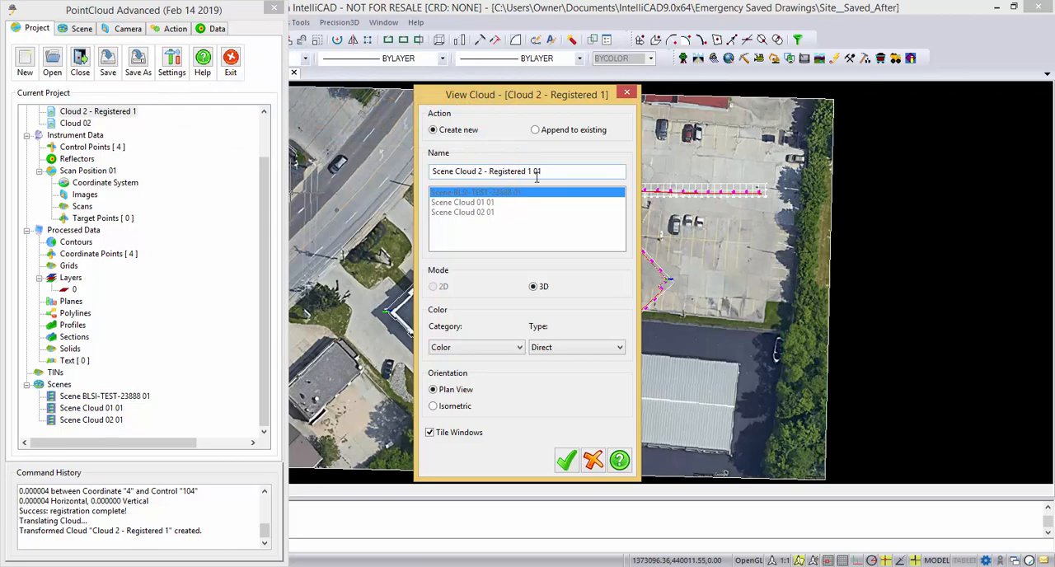
click(566, 460)
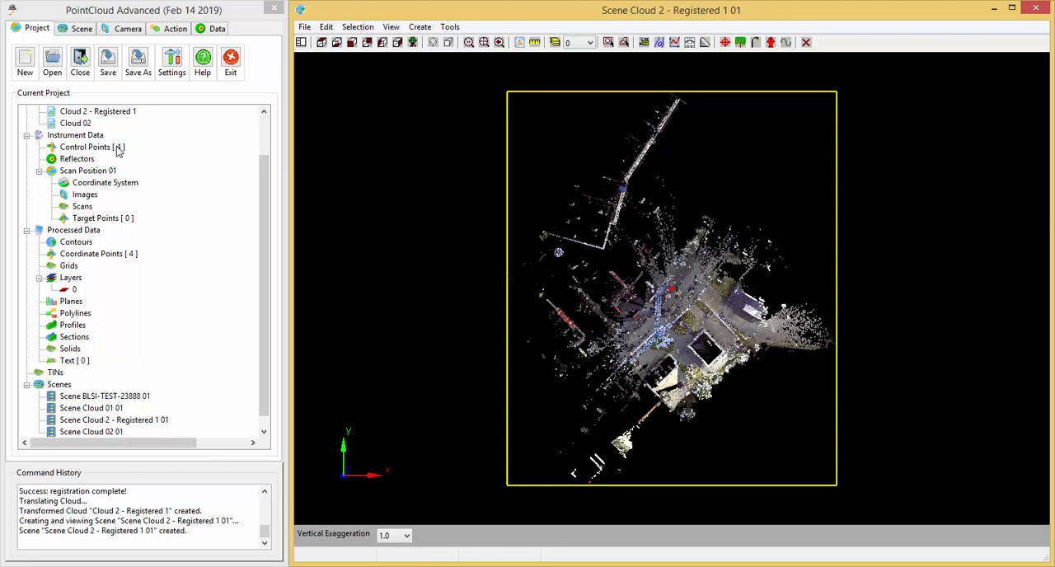
click(85, 147)
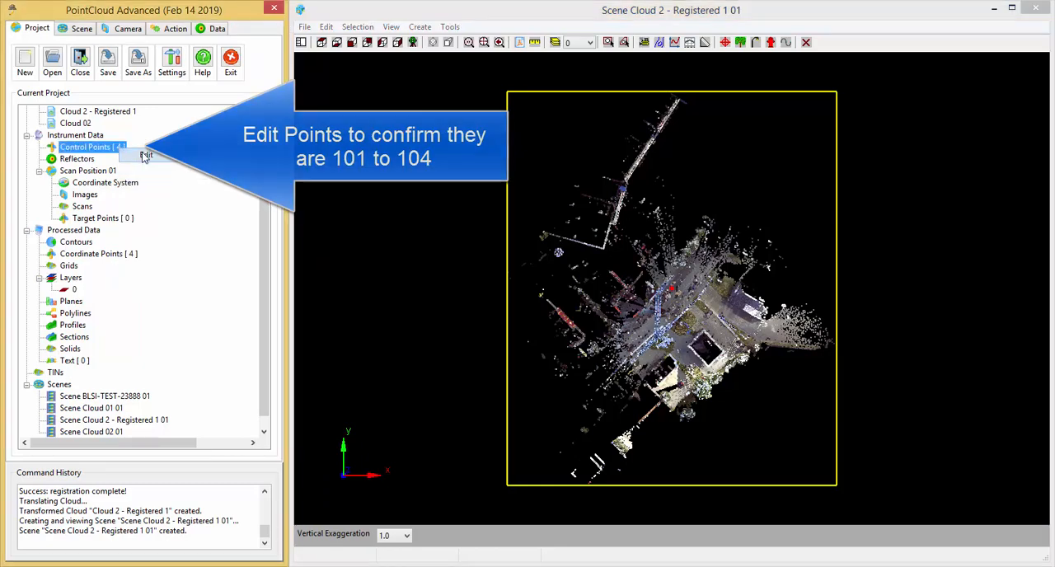
double_click(85, 147)
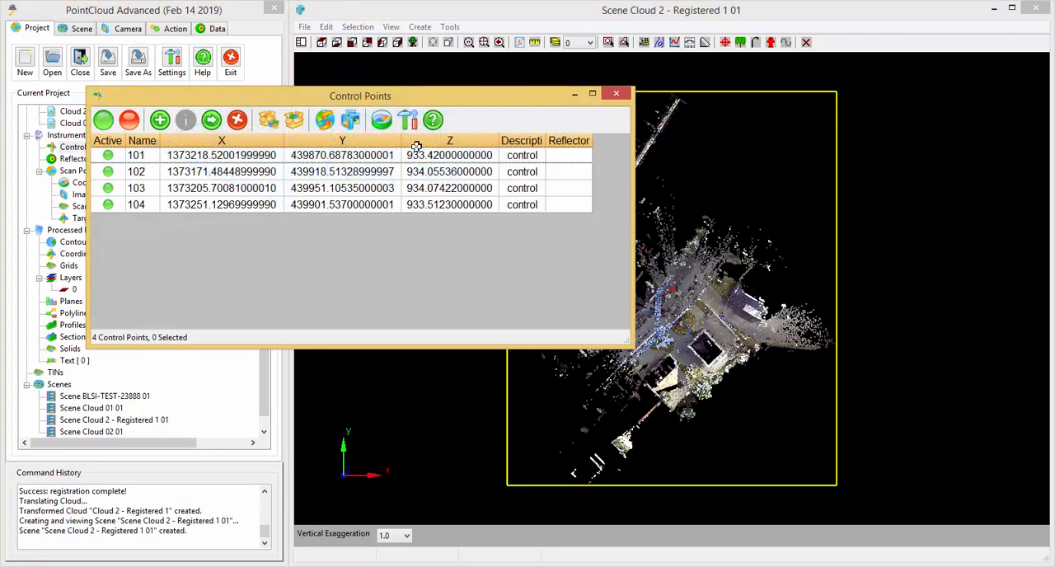
mouse_move(616, 93)
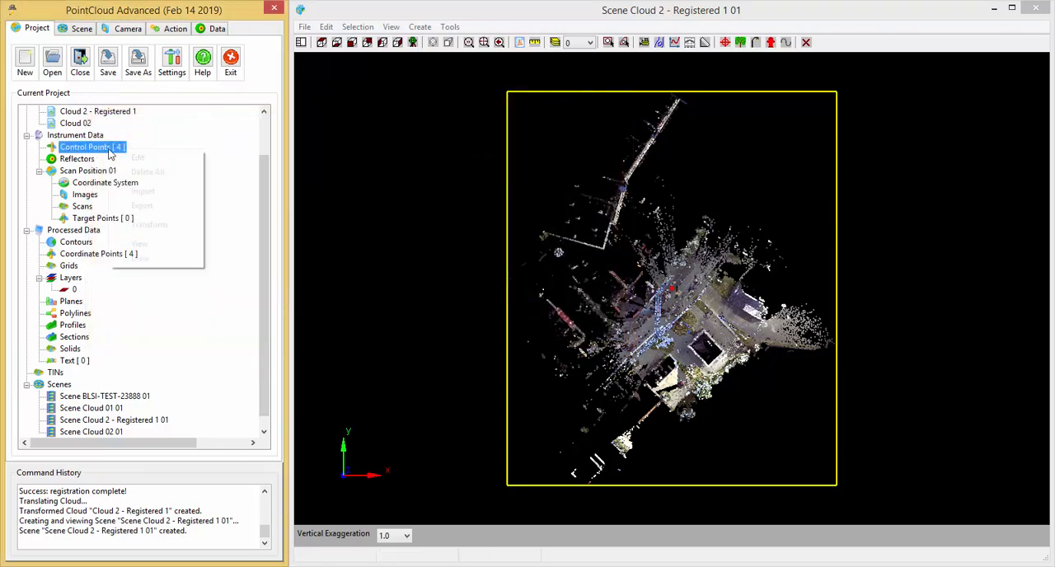
Step: Append the control points to Scene Cloud 2 - Registered 1 01, then save Site1
click(139, 243)
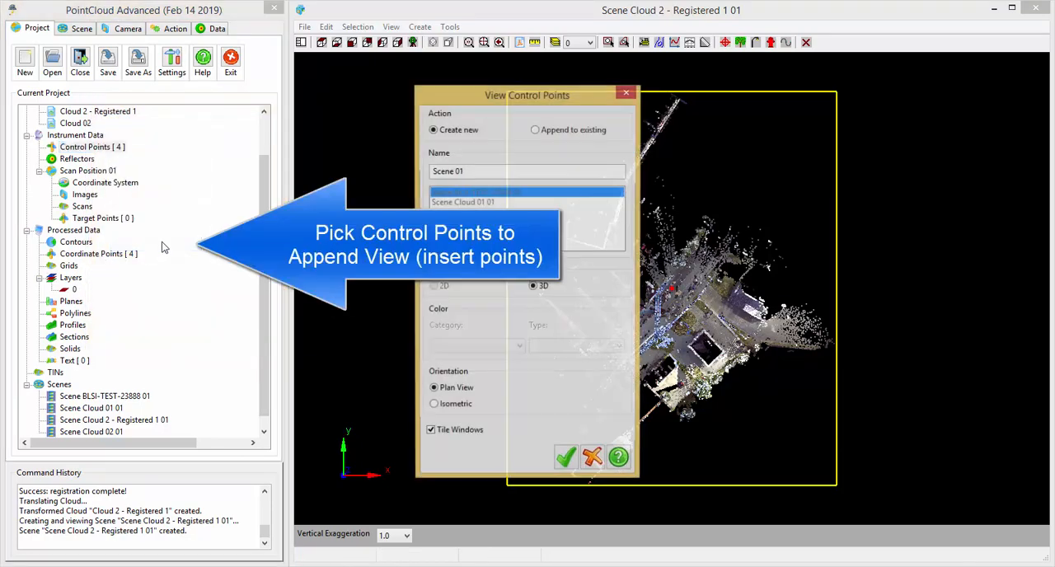
click(534, 129)
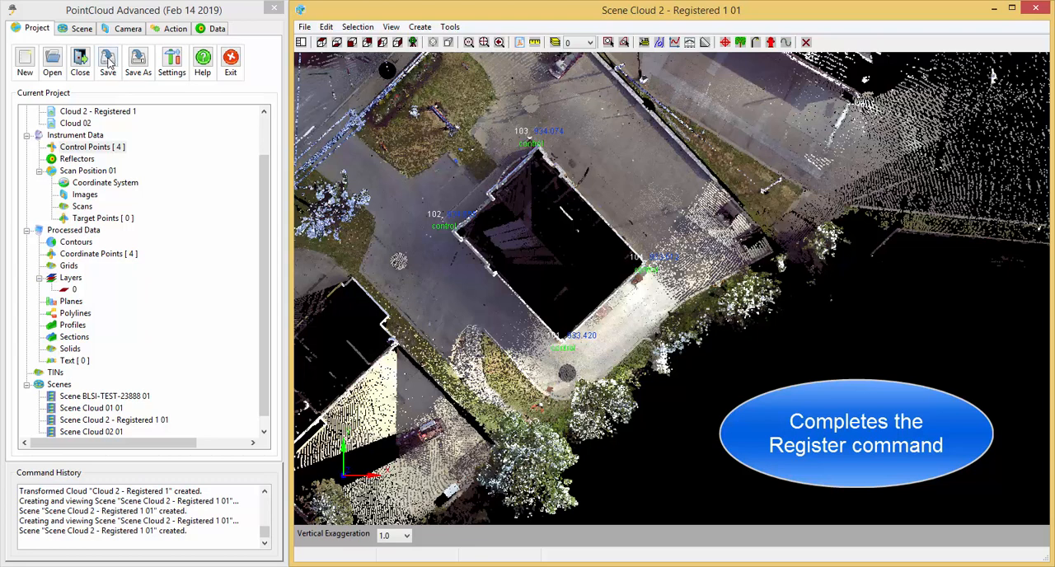
click(107, 60)
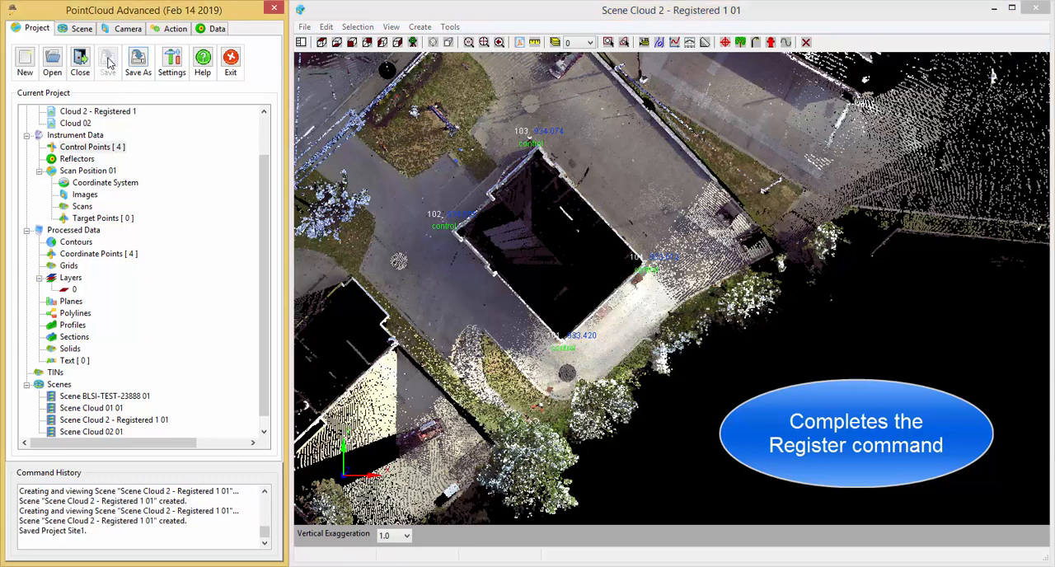